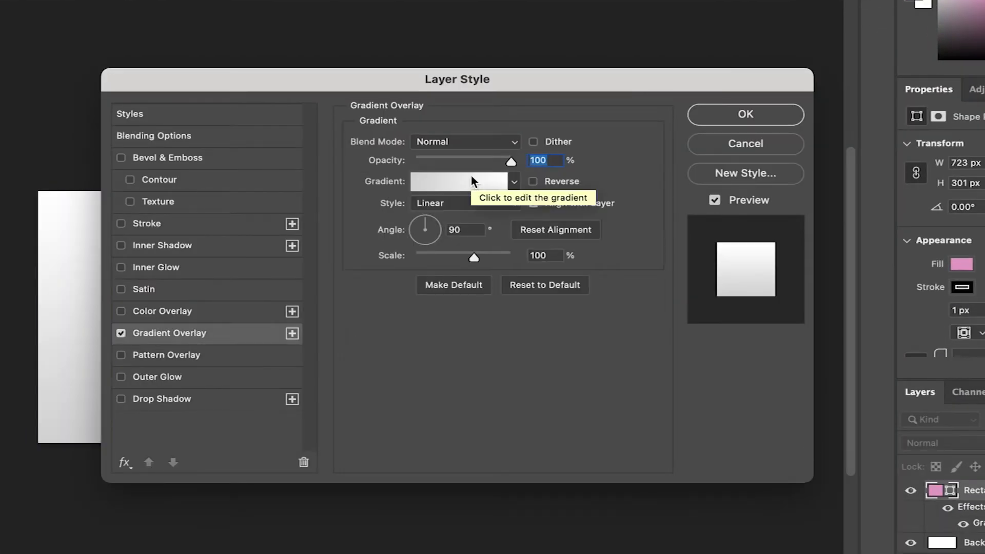
- Start a new document, bringing up setup with a 190 × 190 px, 72 ppi custom size
click(464, 181)
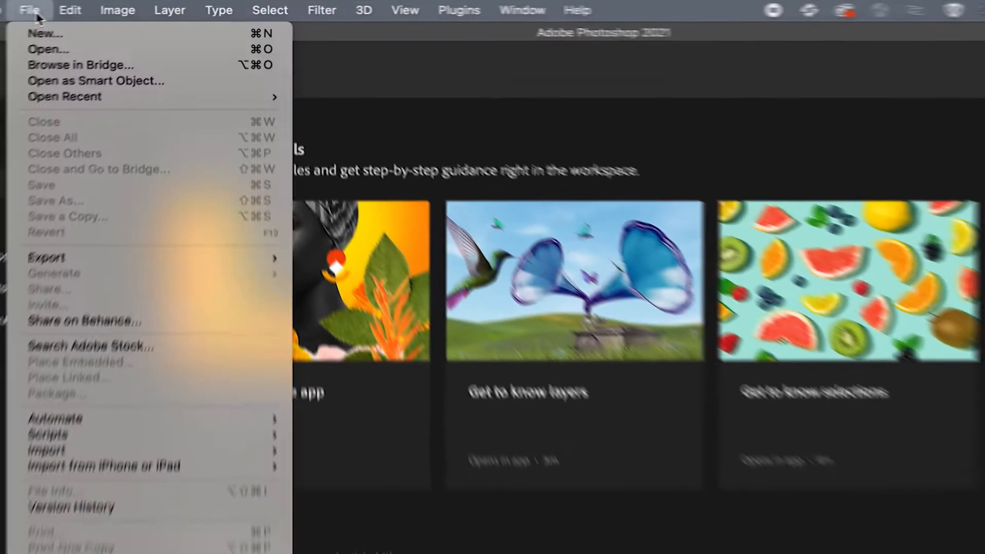
mouse_move(41, 38)
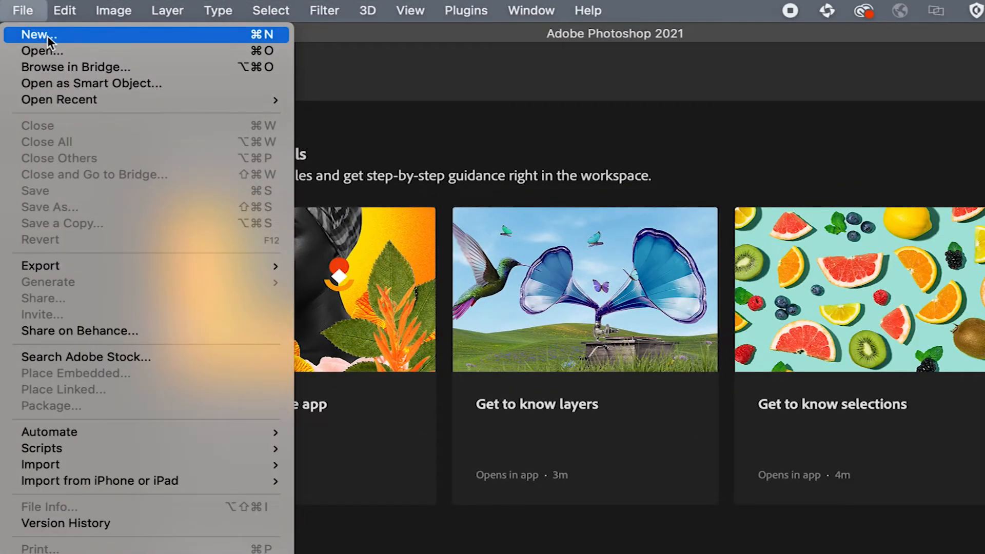
click(40, 34)
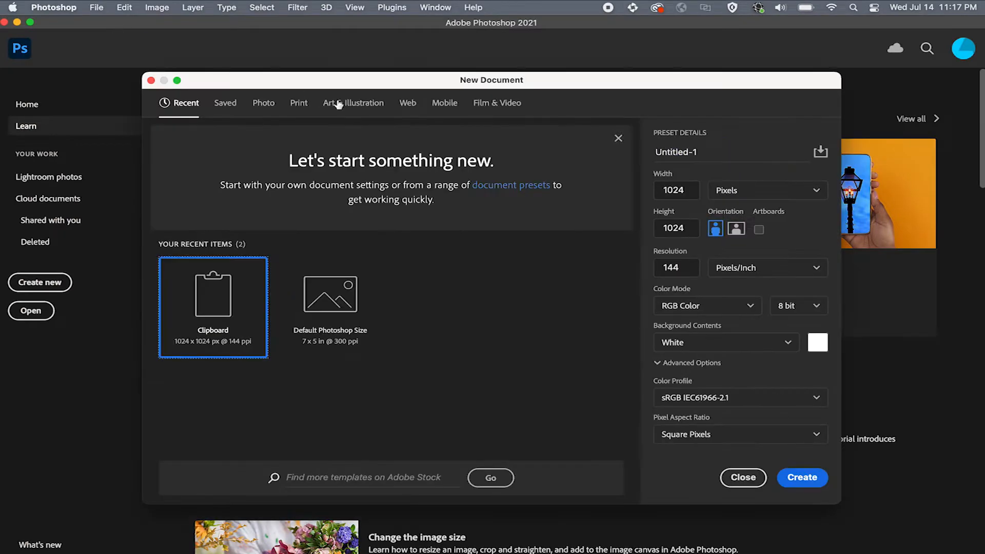
drag(491, 80, 512, 113)
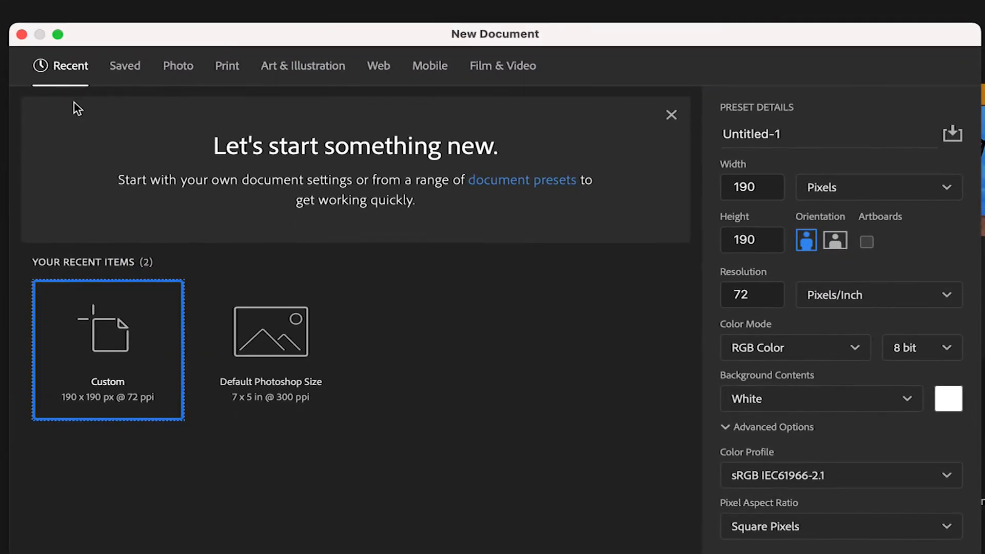
mouse_move(183, 74)
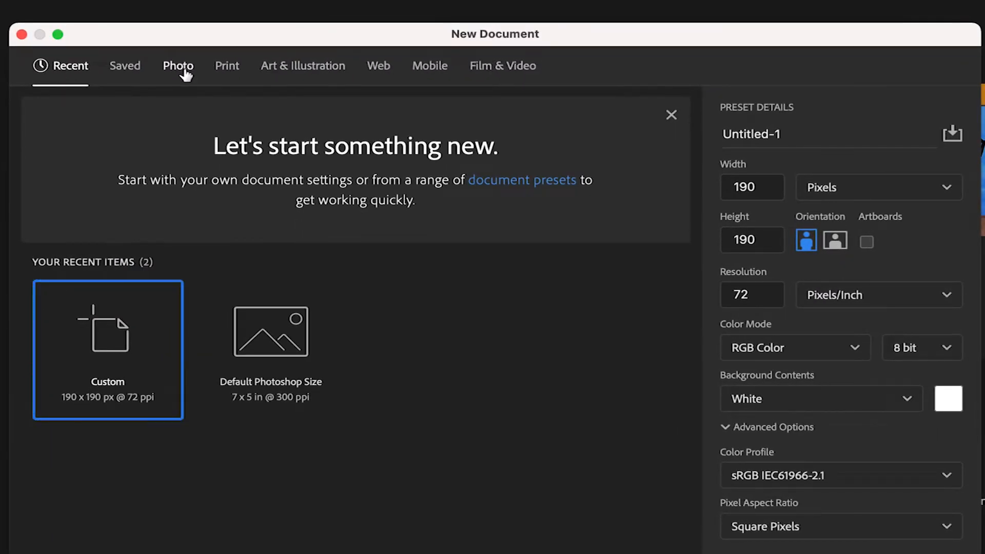
- Pick the Photo category's 7 × 5 in, 300 ppi preset, ending in landscape orientation
click(178, 66)
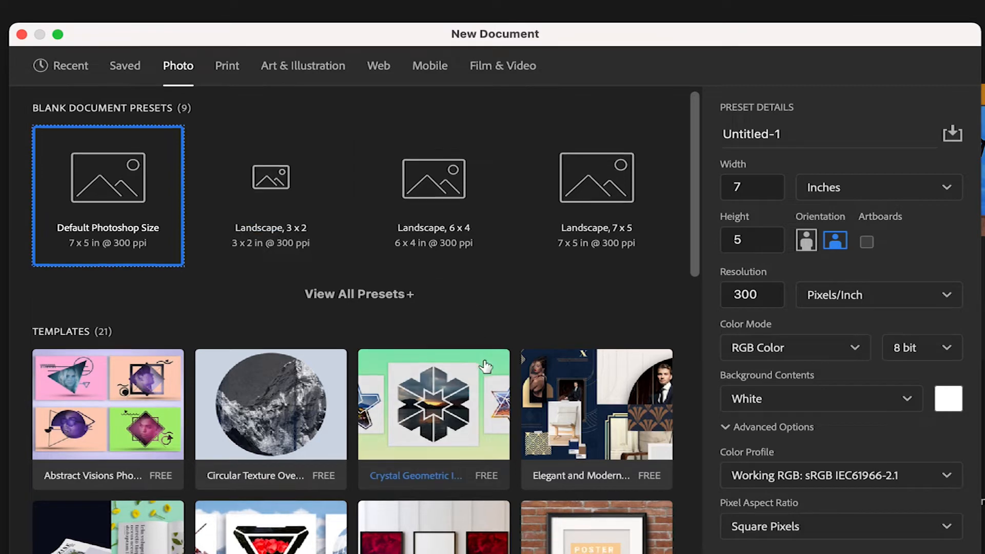
scroll(down, 3)
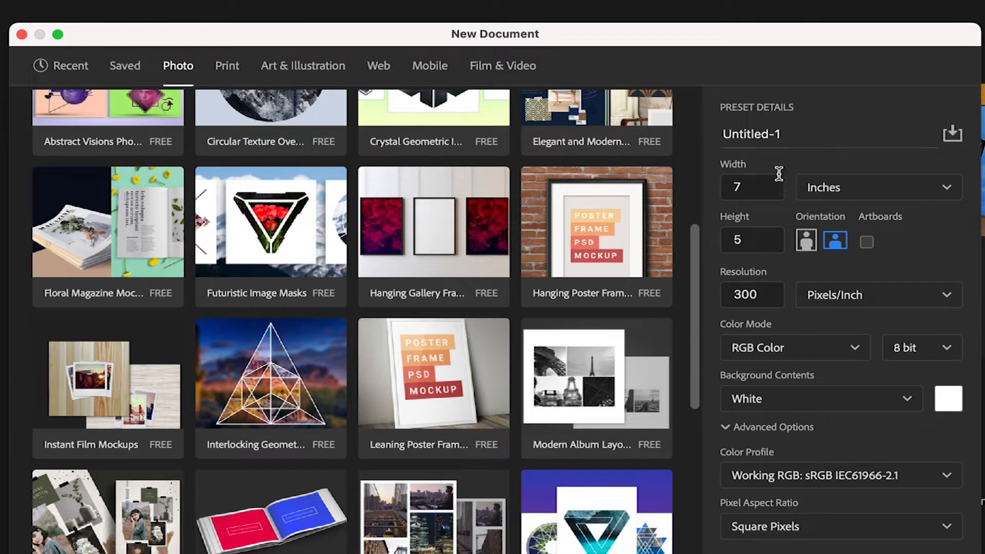
mouse_move(753, 214)
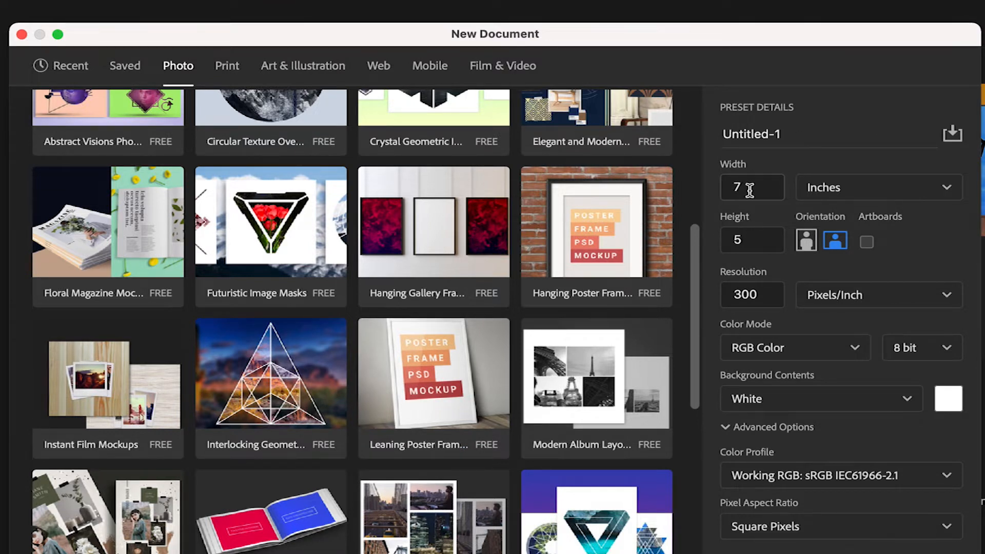
click(834, 241)
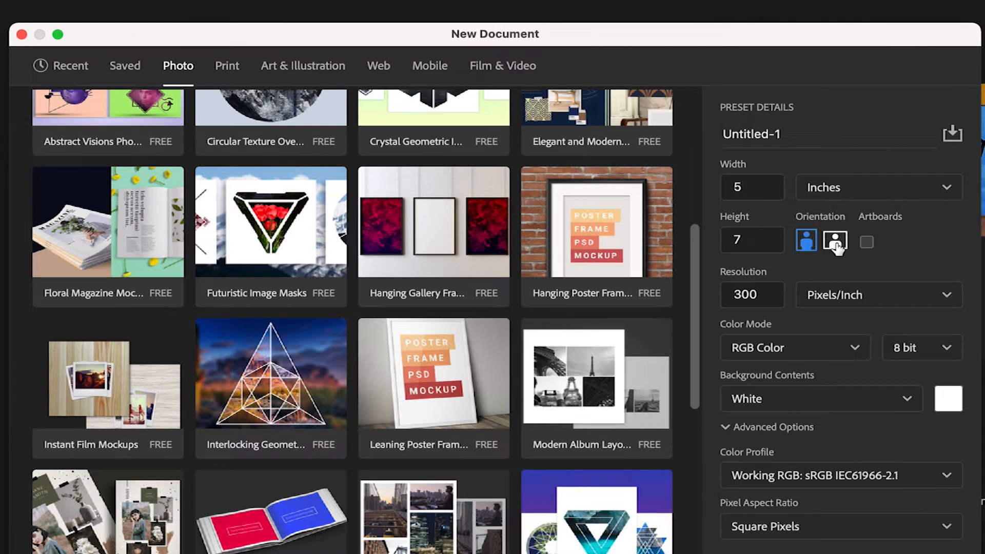
click(836, 242)
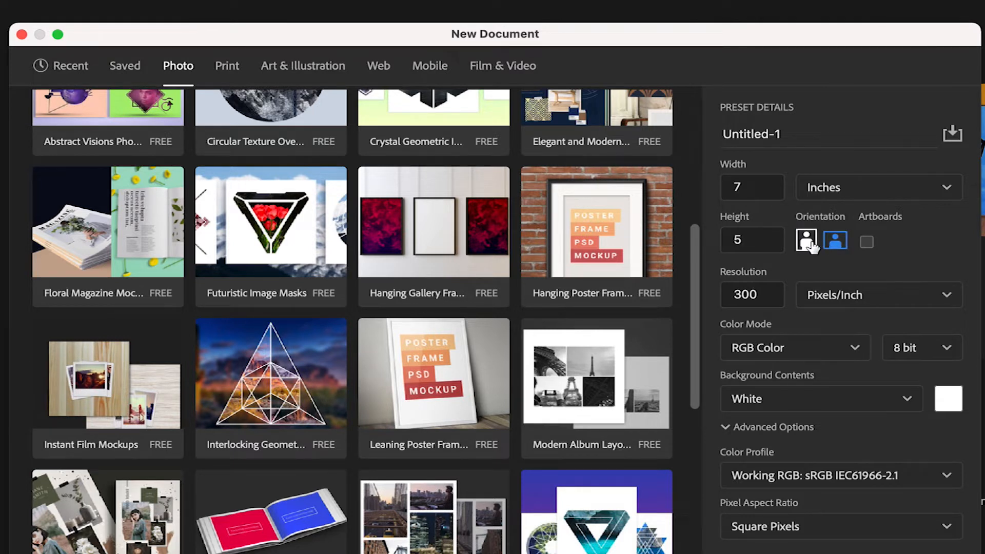
click(835, 241)
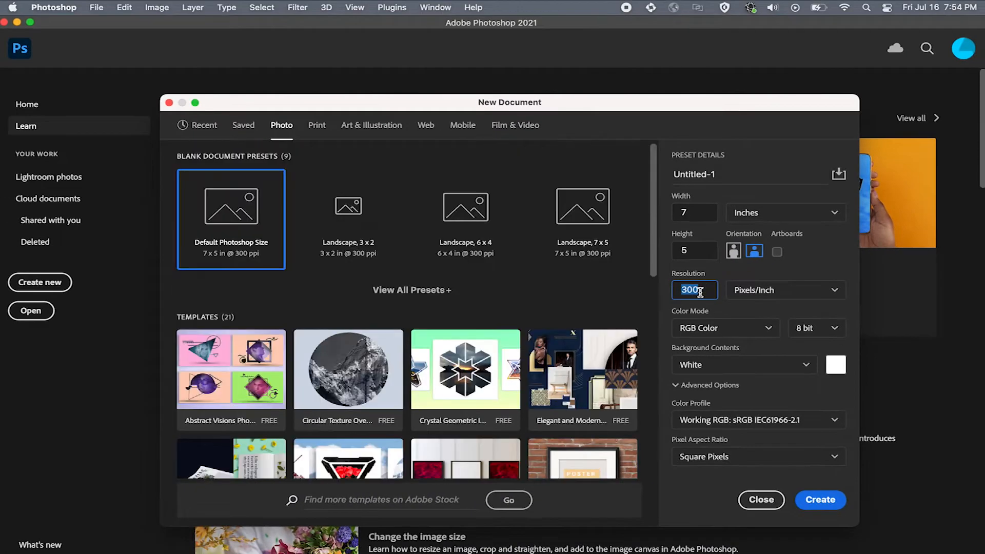
- Set resolution to 72 ppi, keep RGB Color, and create the 720 × 300 px document
click(785, 212)
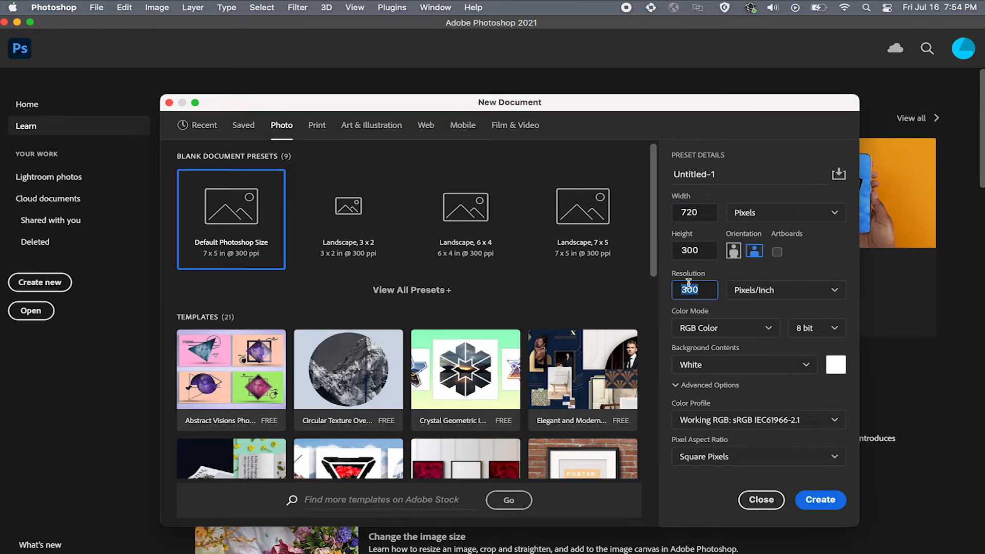
click(725, 328)
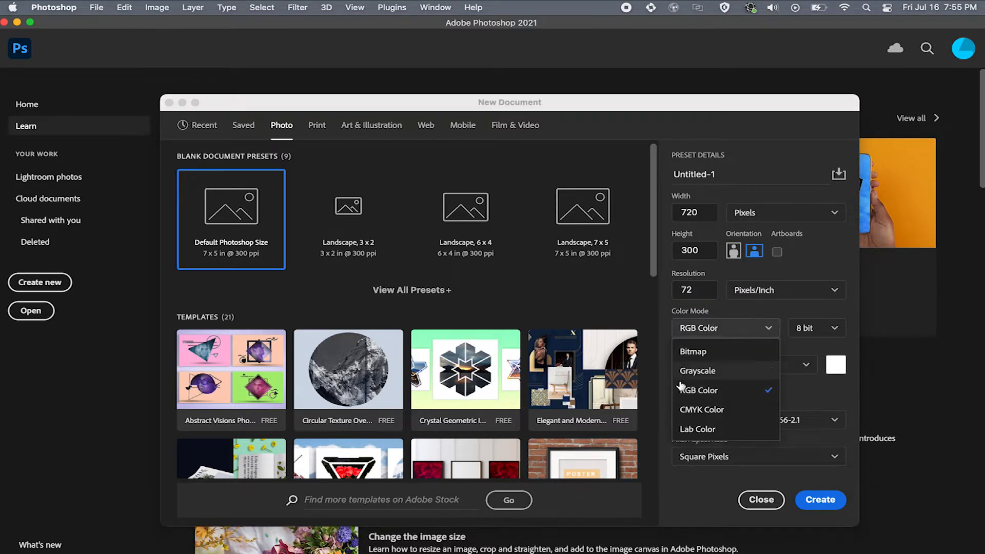
click(698, 390)
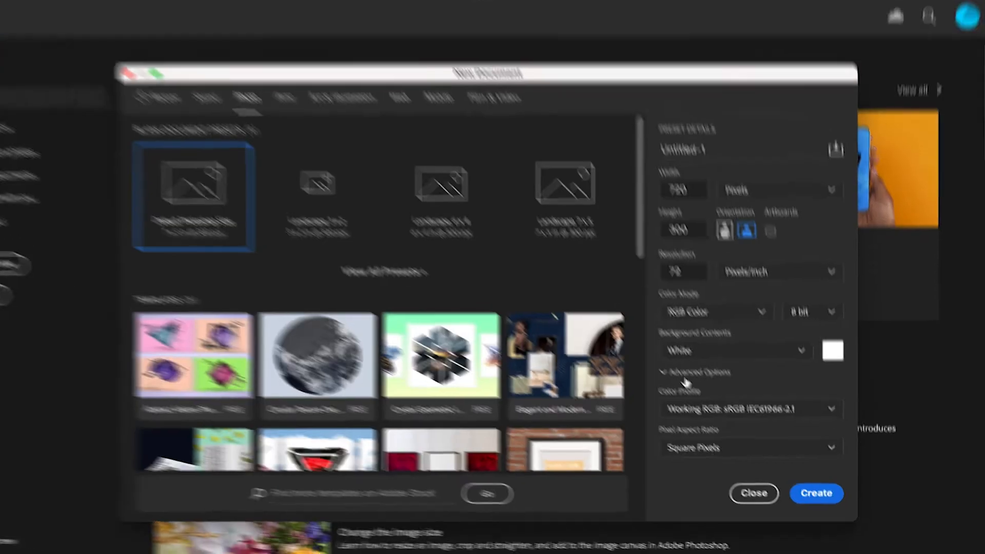
click(816, 493)
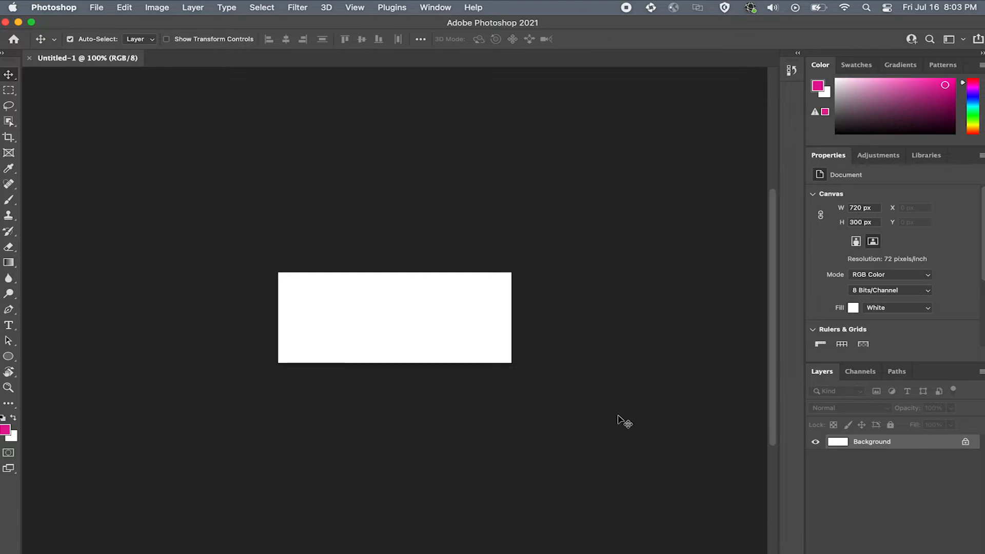
mouse_move(372, 251)
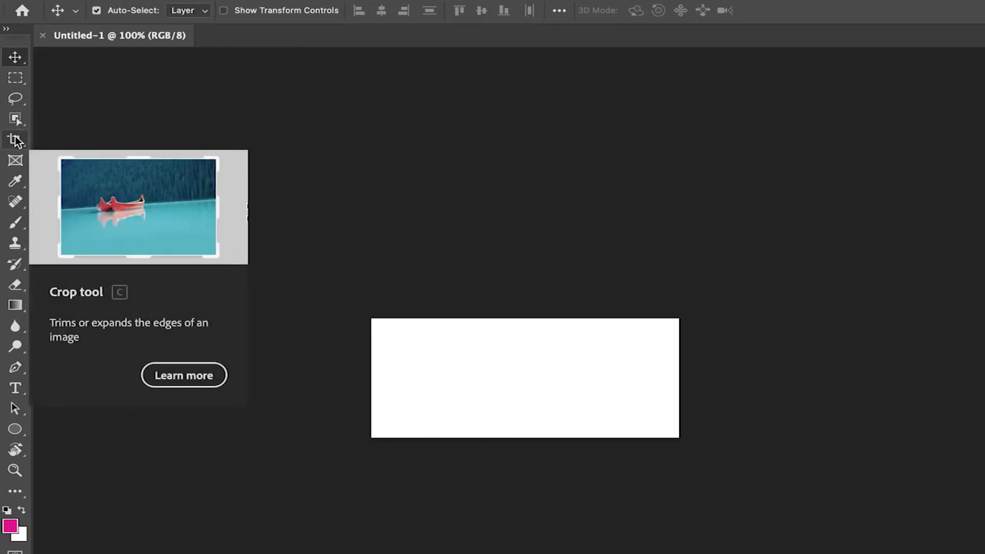
mouse_move(212, 99)
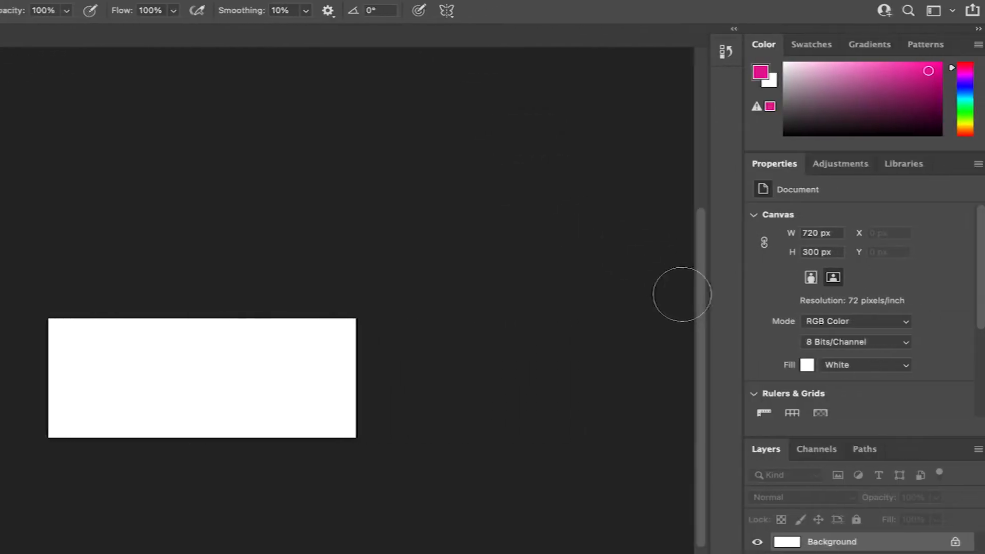
click(833, 76)
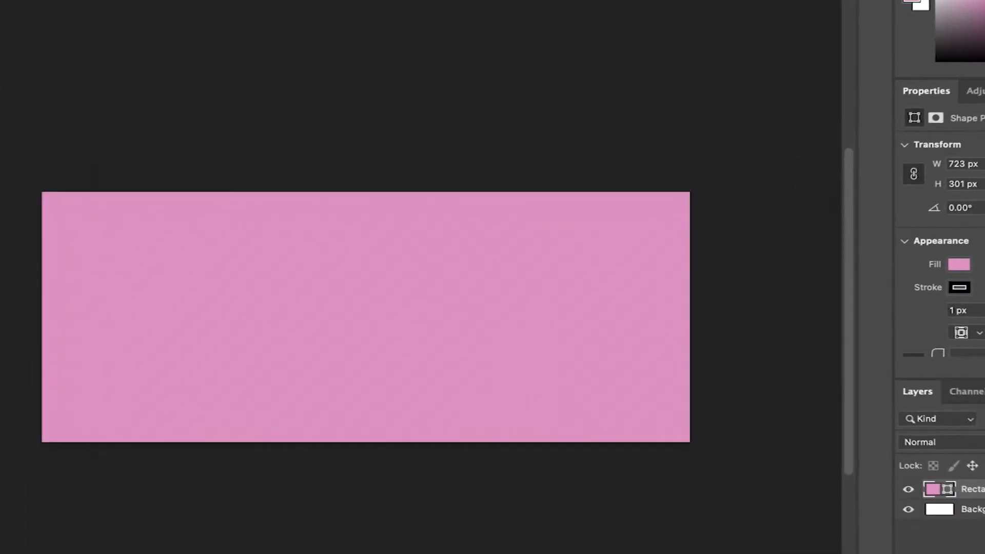
- Add a Gradient Overlay effect to the rectangle layer
click(121, 333)
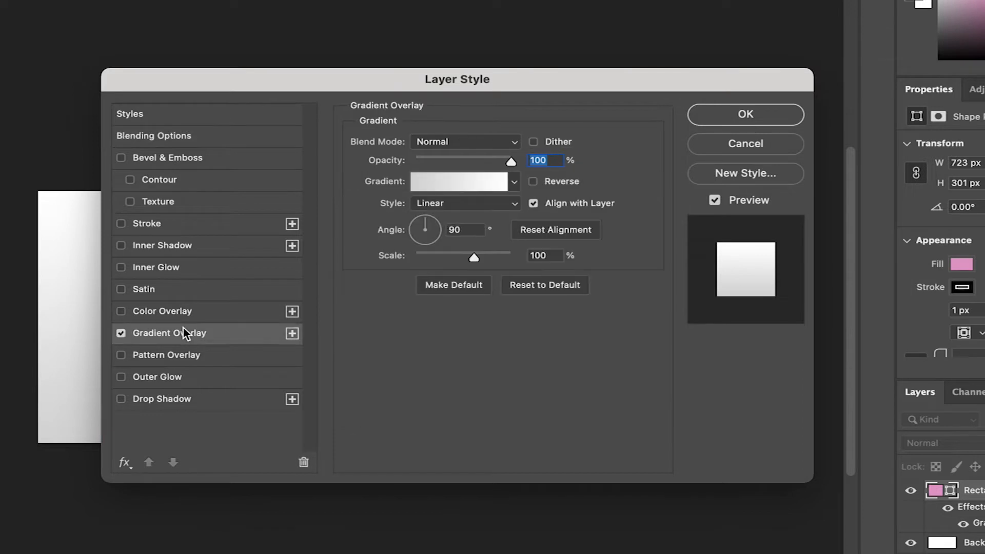
mouse_move(473, 181)
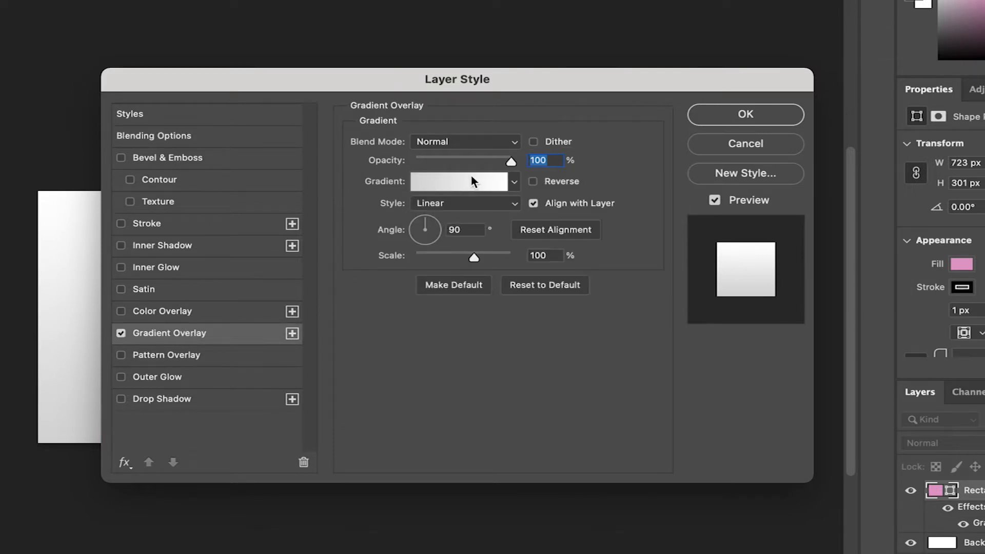
mouse_move(472, 181)
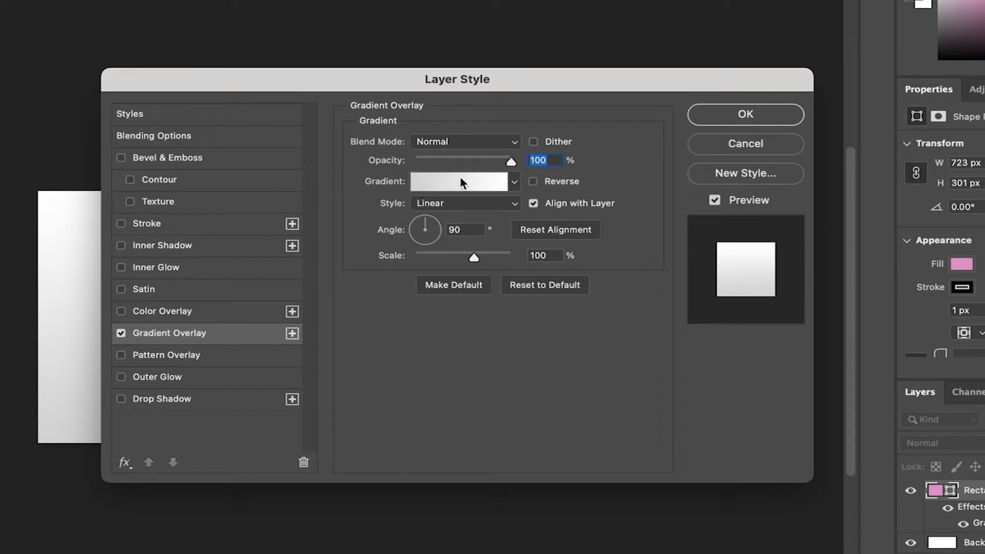
- Open the Gray, White gradient in the Gradient Editor to change its colours
click(460, 181)
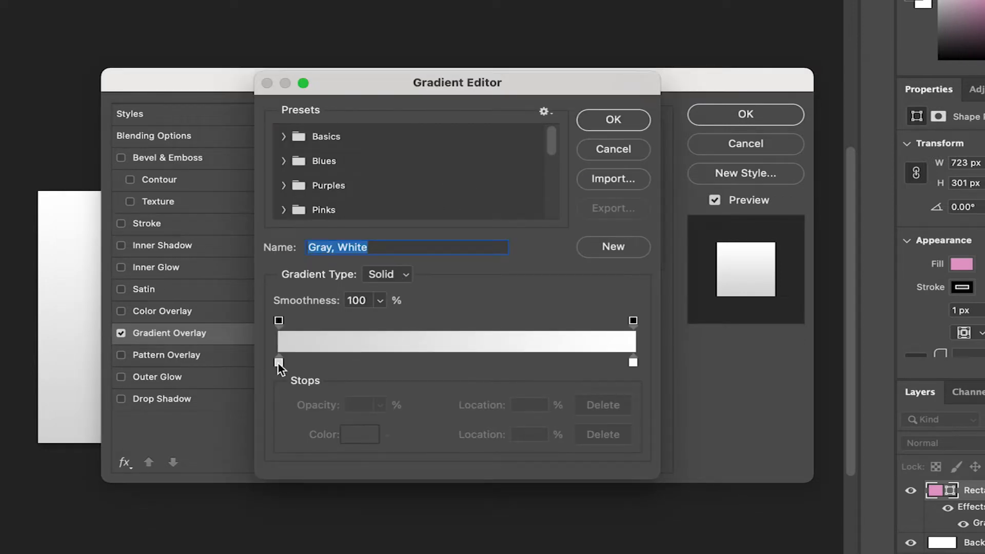
- Recolour the gradient stops to bright red #f13939 and dark red
double_click(279, 362)
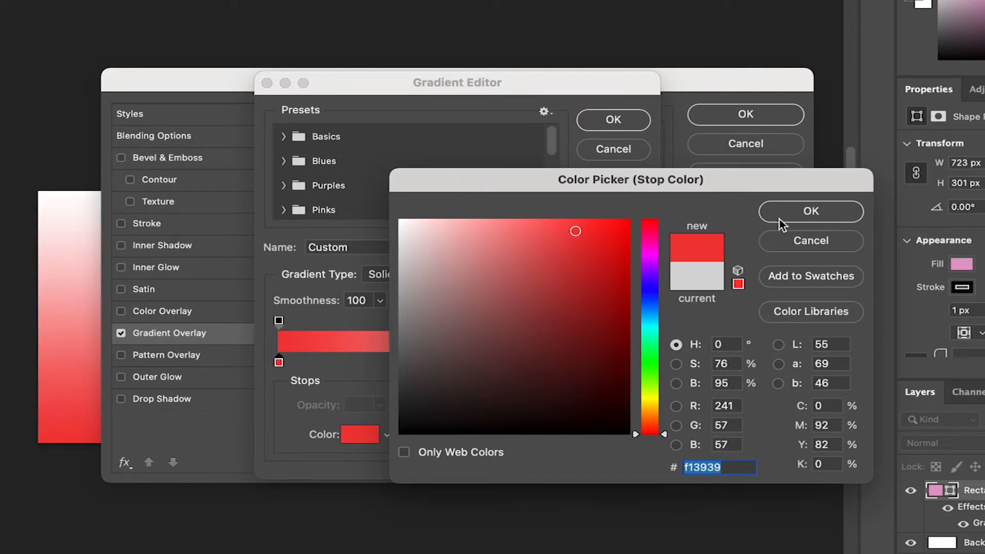
click(810, 210)
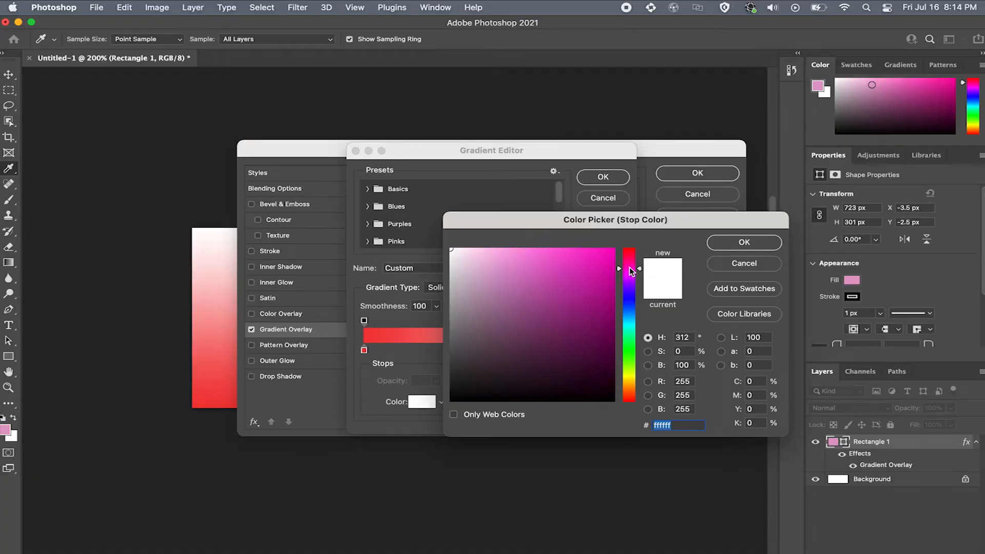
click(744, 242)
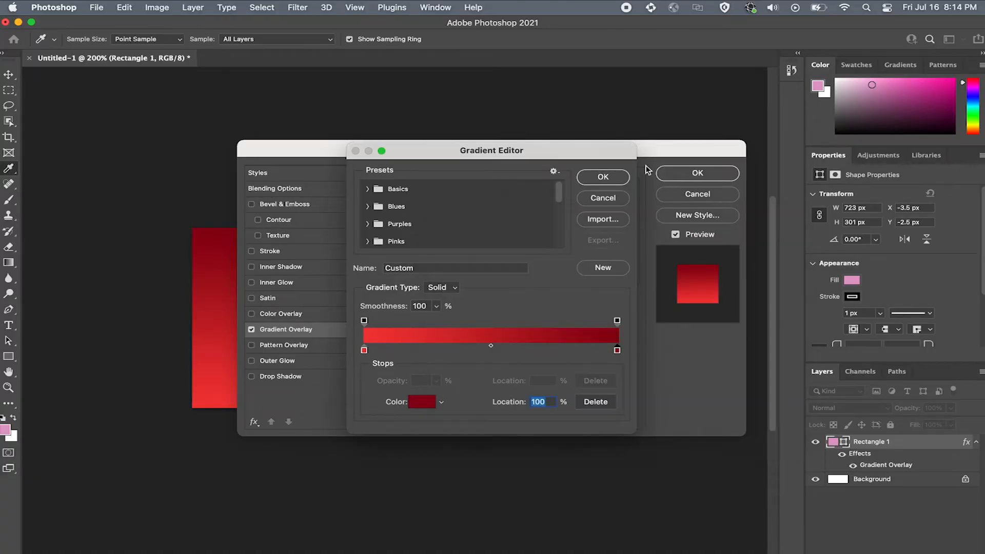
- Accept the red gradient, rotate its angle to 122°, and apply the layer style
click(602, 176)
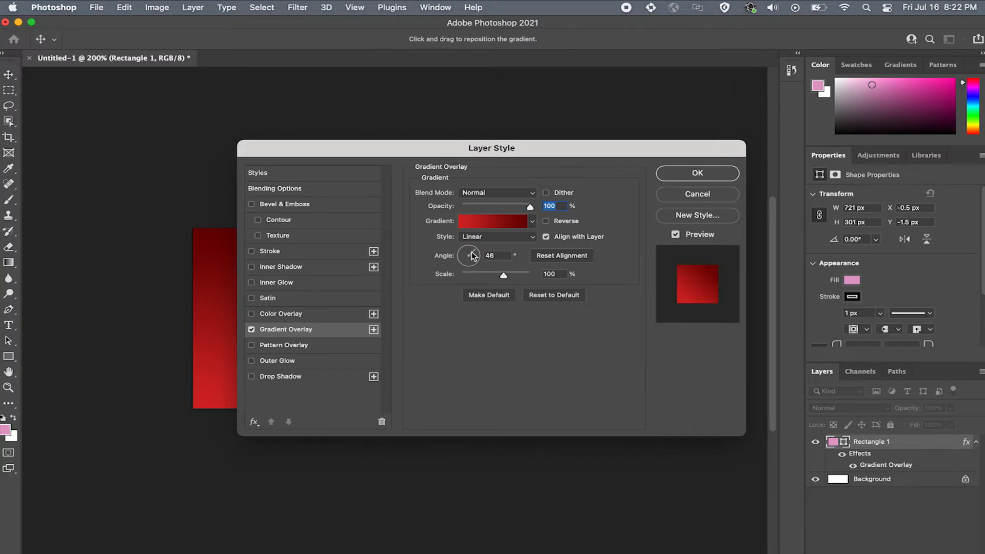
drag(470, 255, 467, 251)
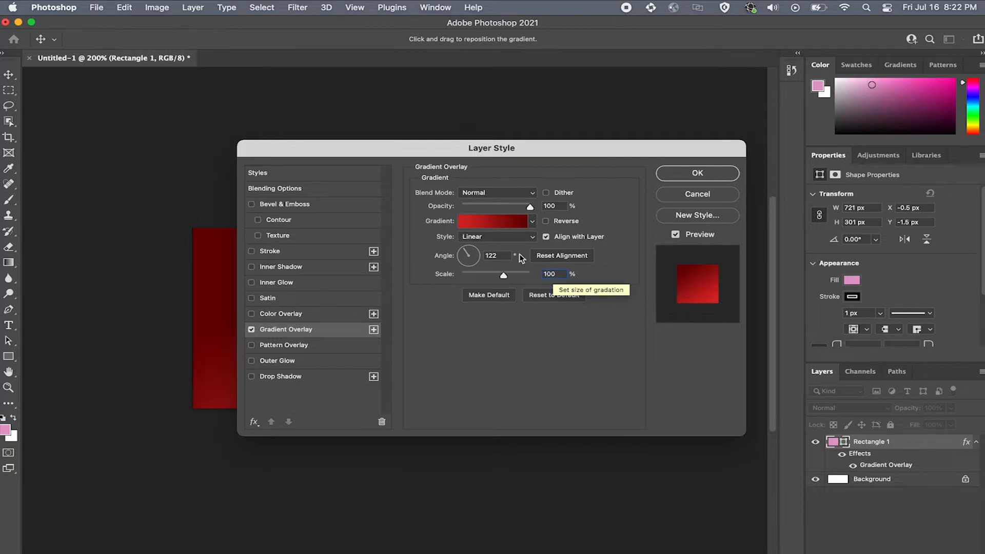
click(697, 172)
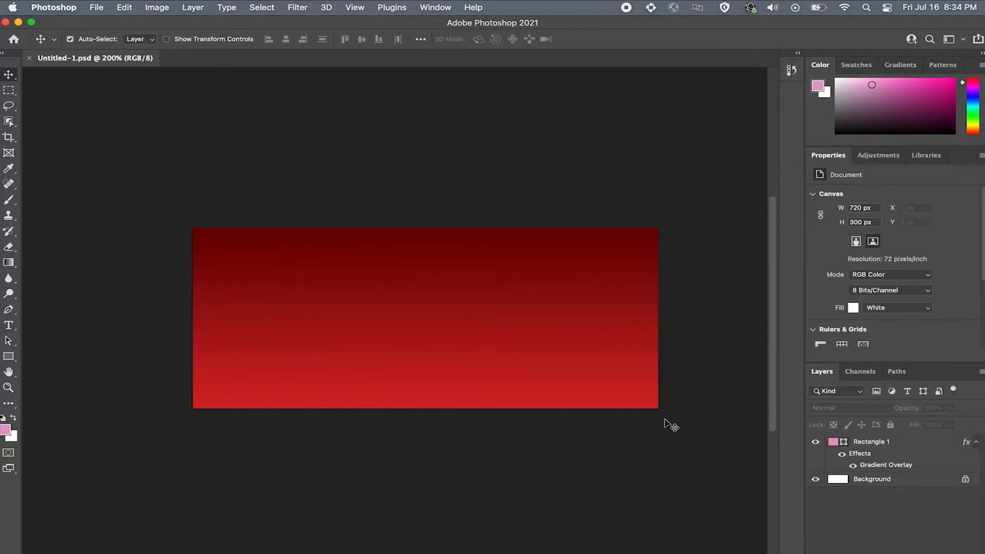
mouse_move(482, 324)
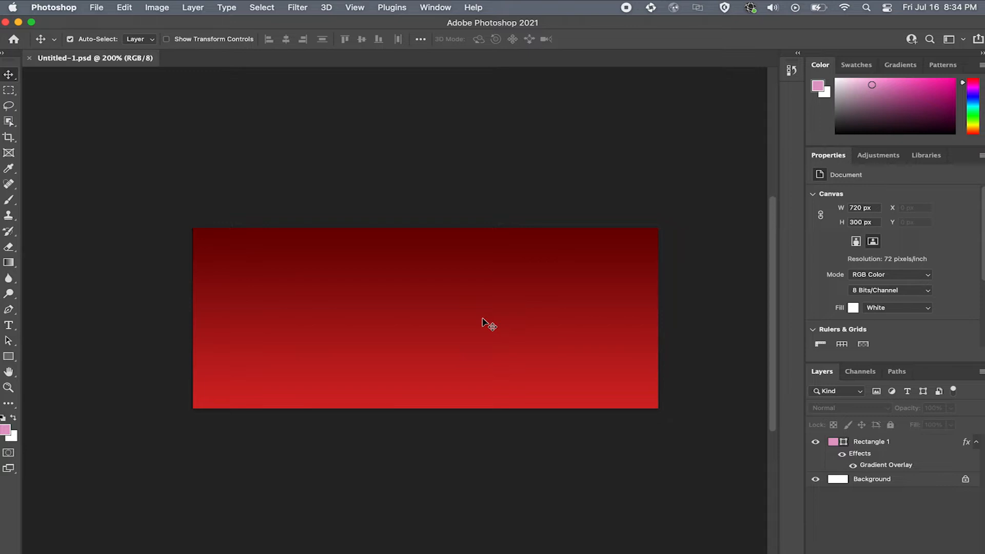
mouse_move(488, 321)
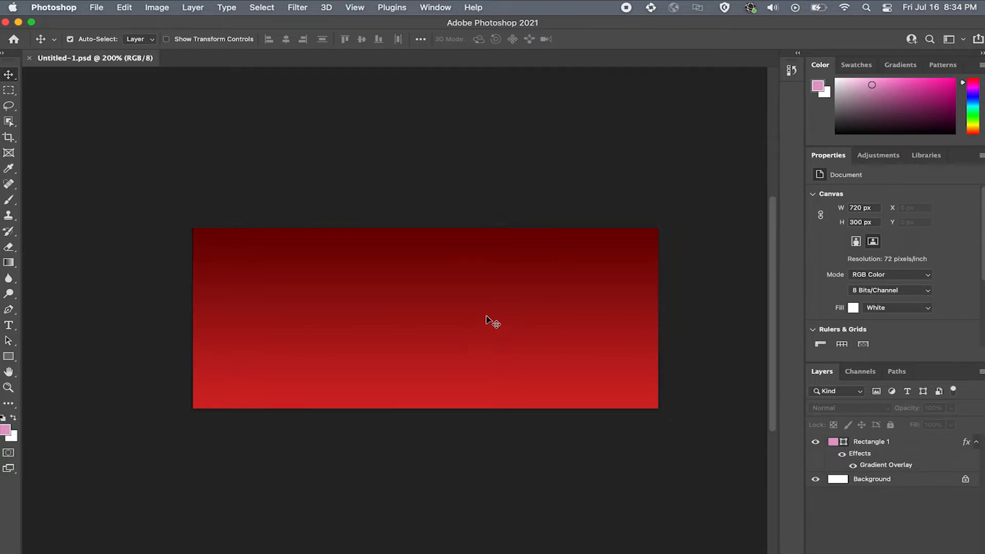
- Place the Light Overlay image into the banner as an embedded layer
click(95, 7)
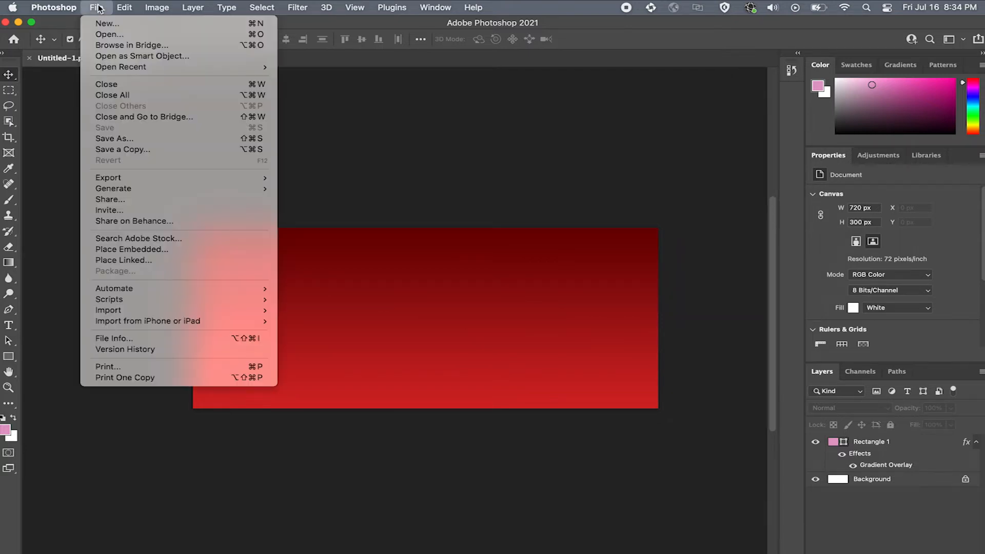
mouse_move(199, 256)
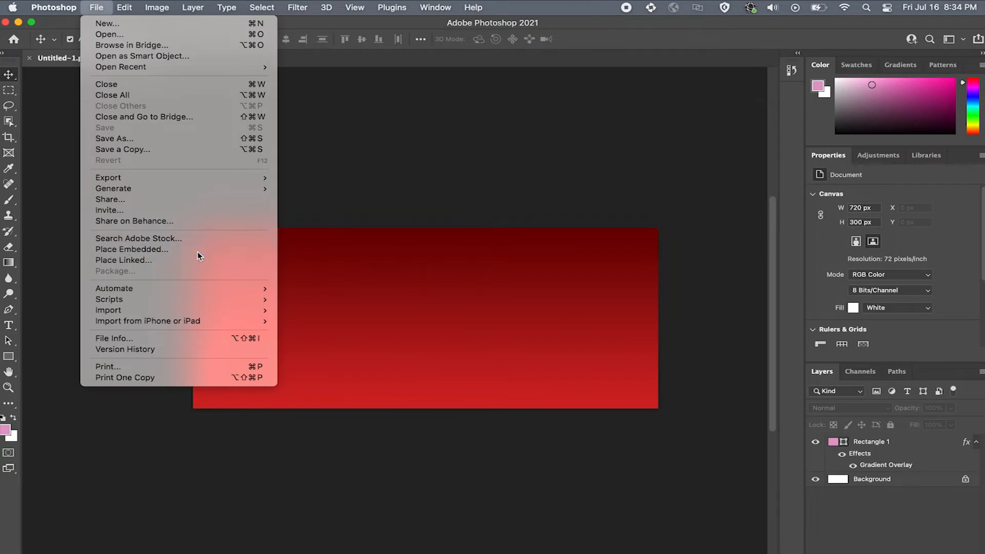
click(131, 249)
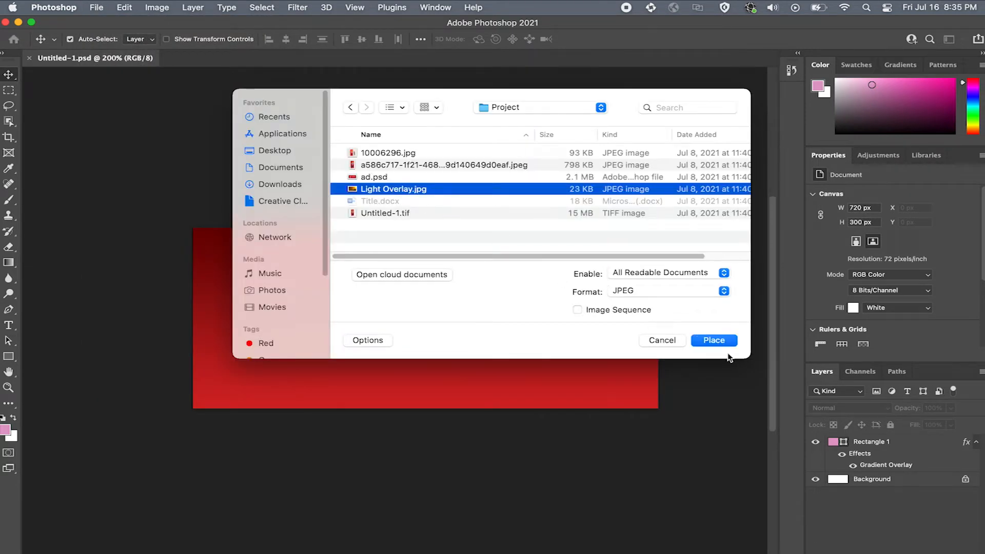
click(714, 340)
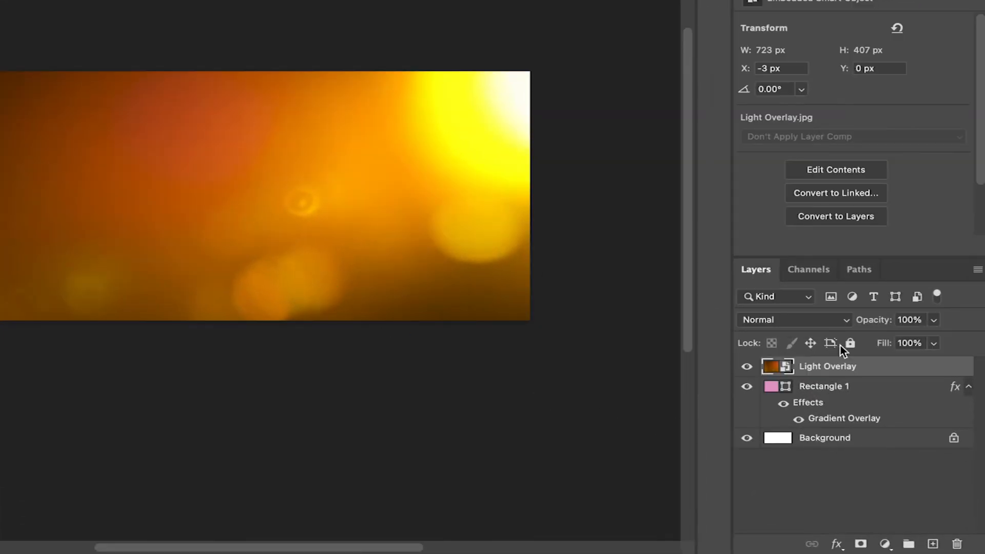
- Blend the overlay layer with Linear Light at 20% opacity
click(793, 319)
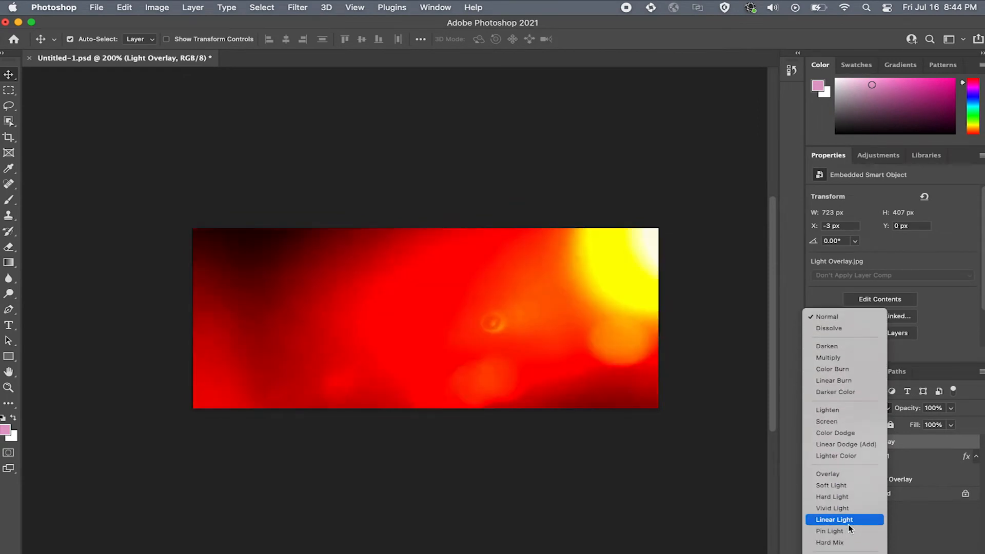
click(833, 519)
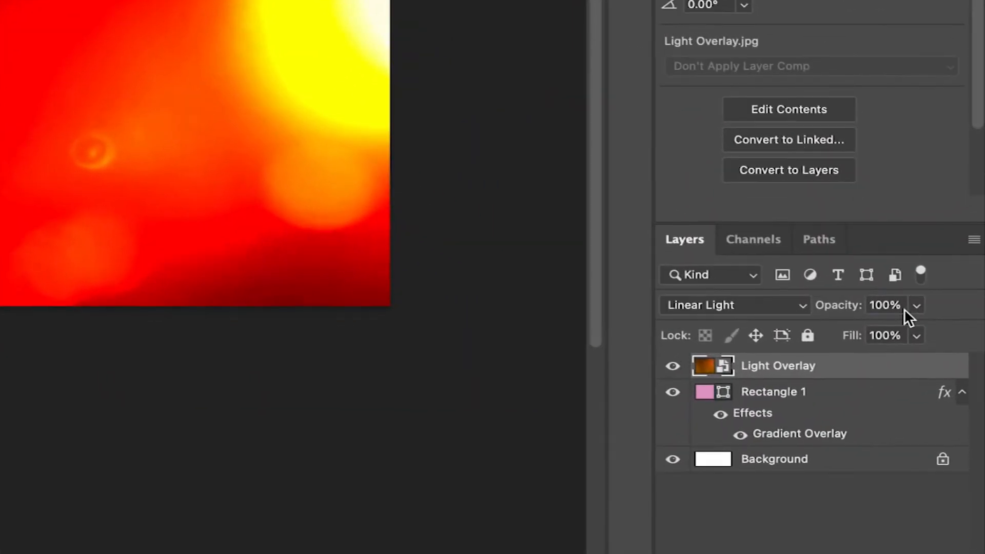
text(20)
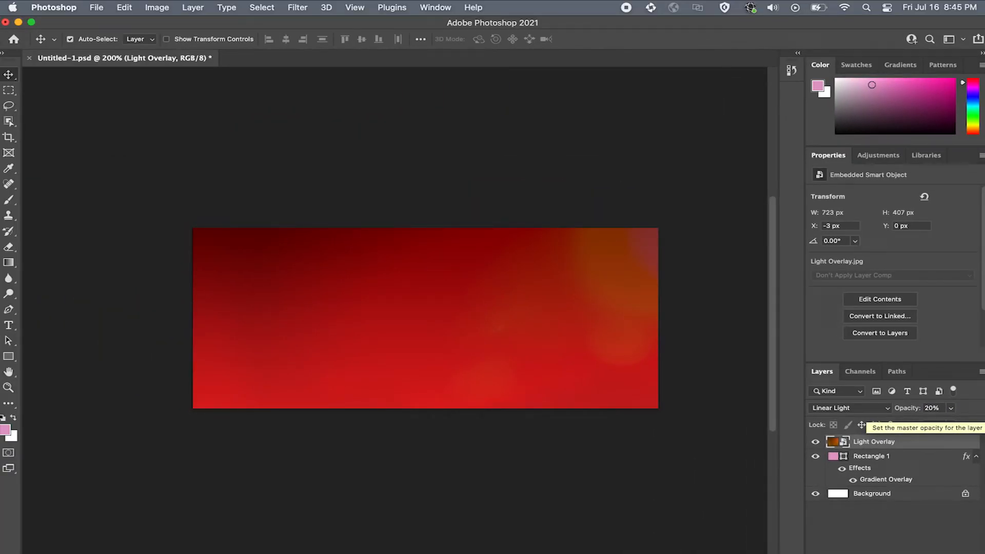
- Place the Untitled-1.tif Pocky box image and confirm its drop shadow
click(96, 7)
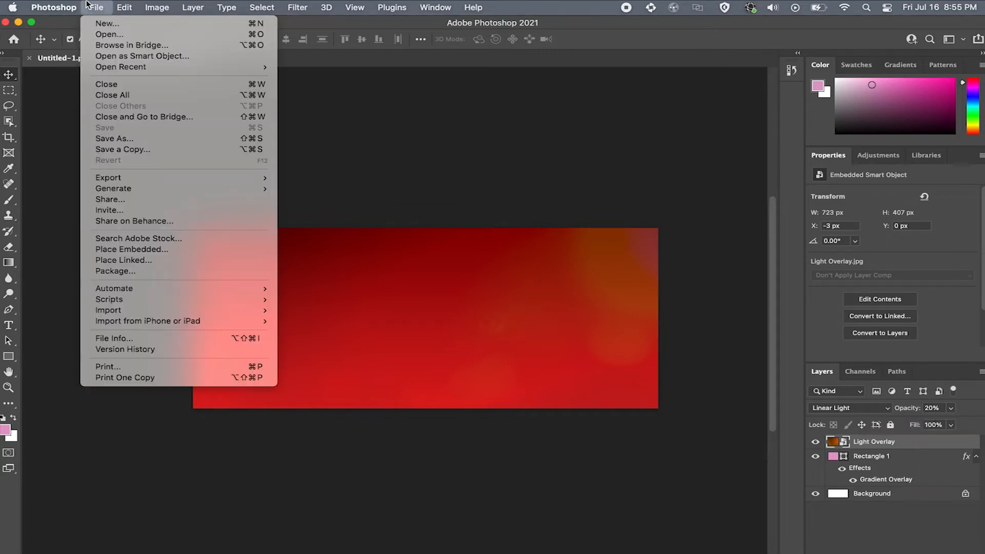
click(132, 250)
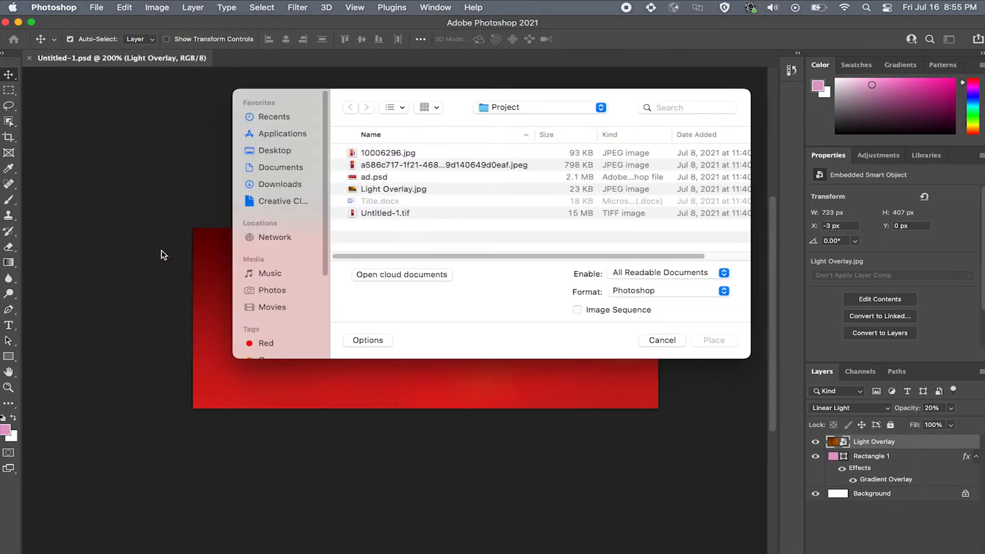
click(385, 213)
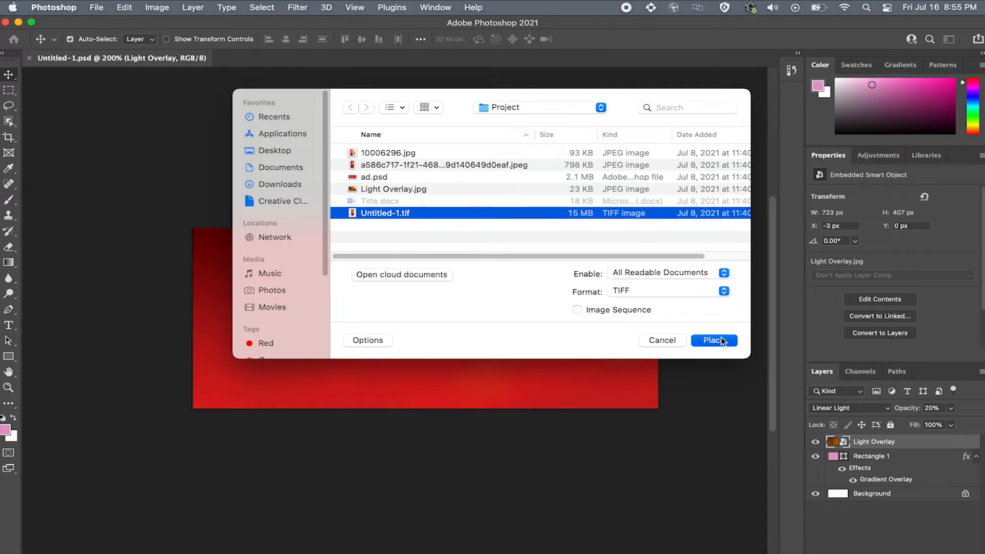
click(713, 340)
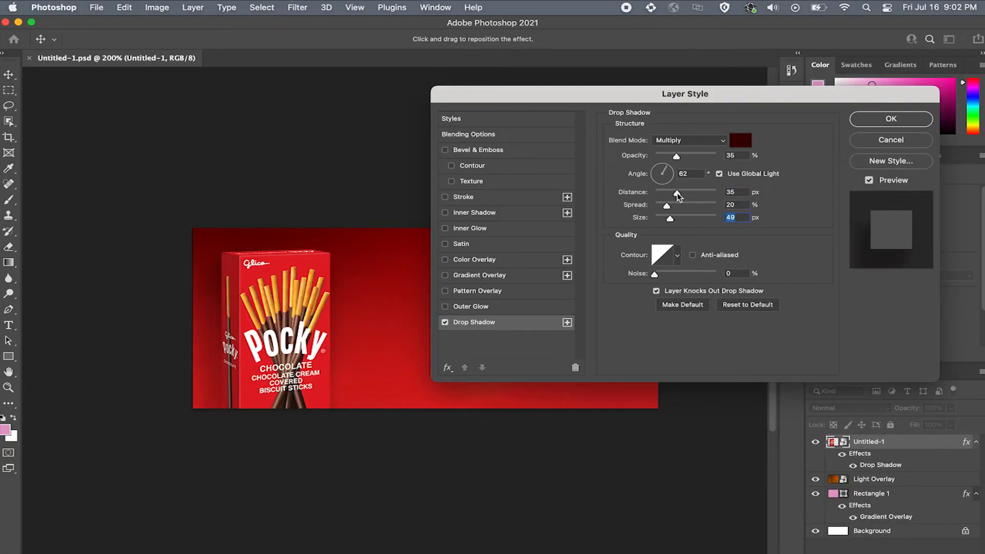
click(890, 118)
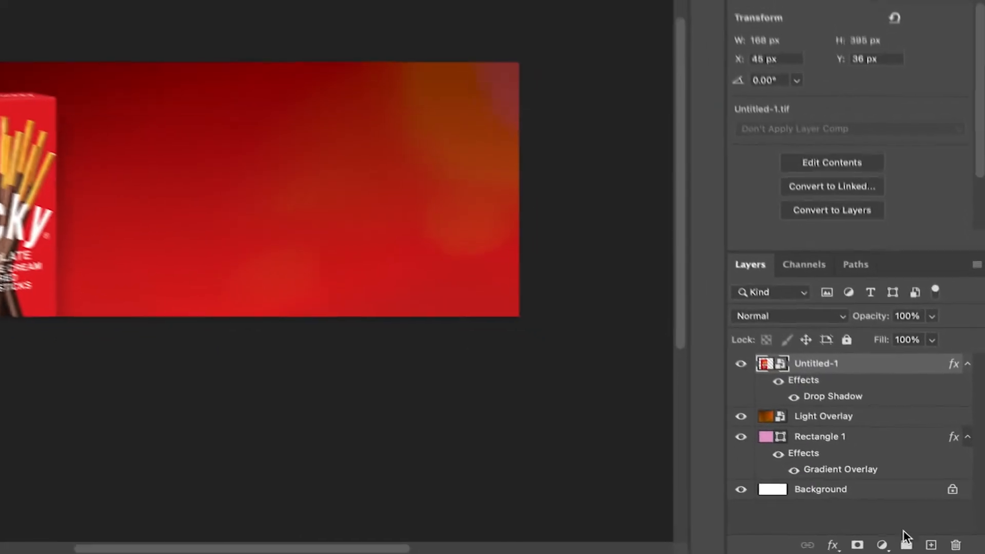
- Create a new layer group and rename it 'Product Box'
click(902, 544)
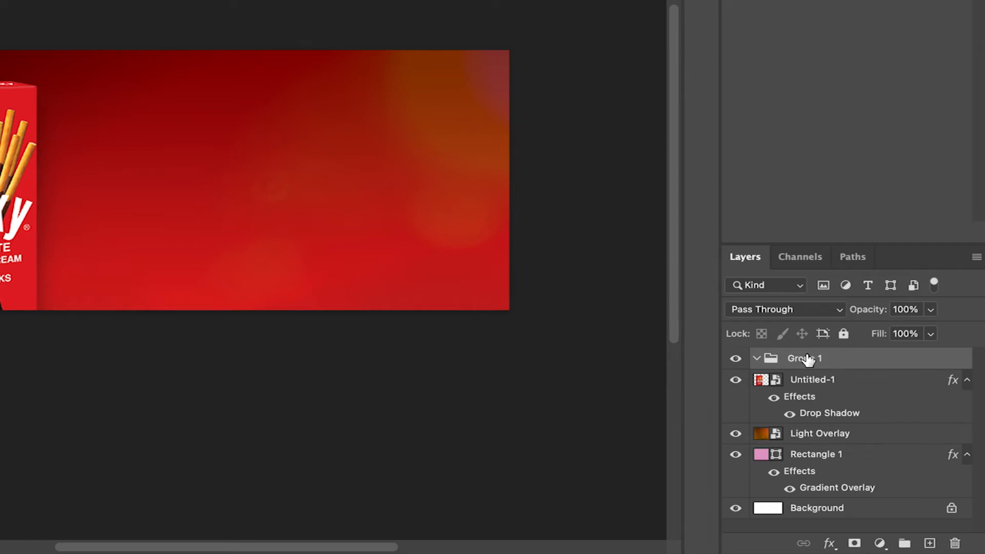
mouse_move(806, 361)
text(P)
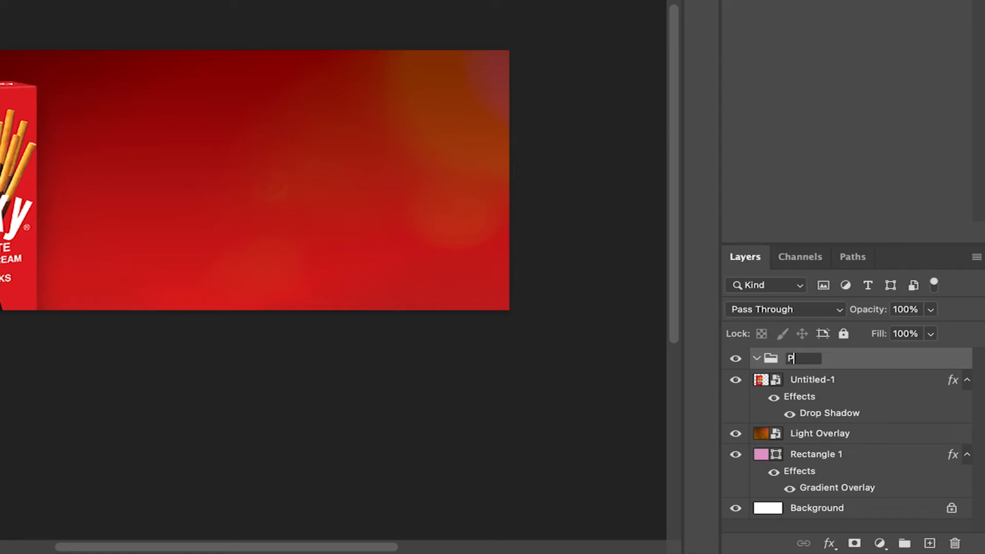
text(roduct Box)
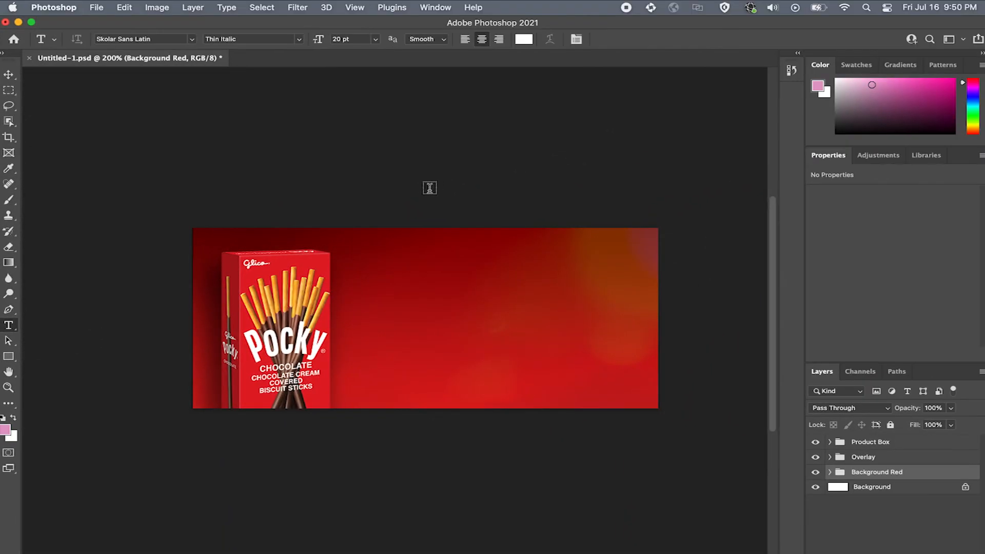
mouse_move(399, 309)
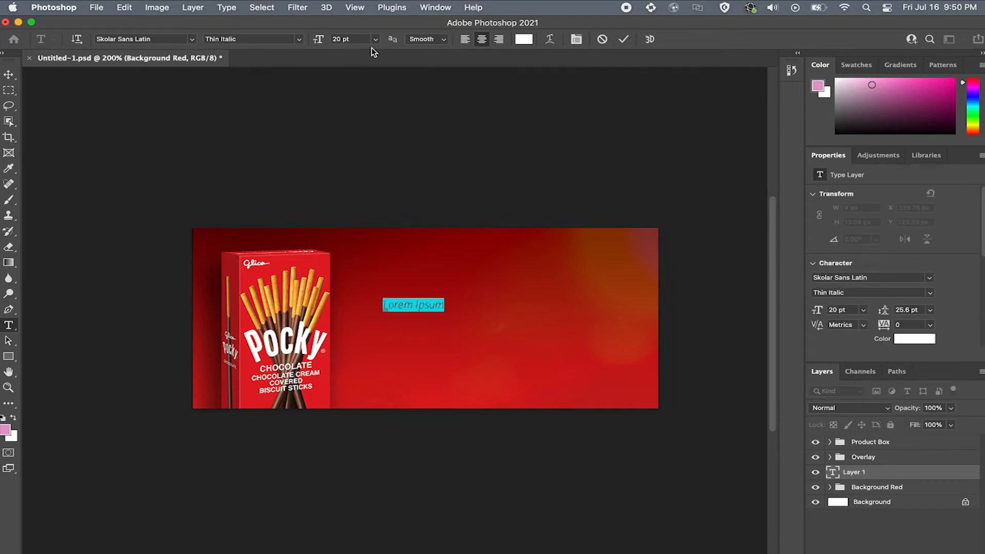
mouse_move(423, 39)
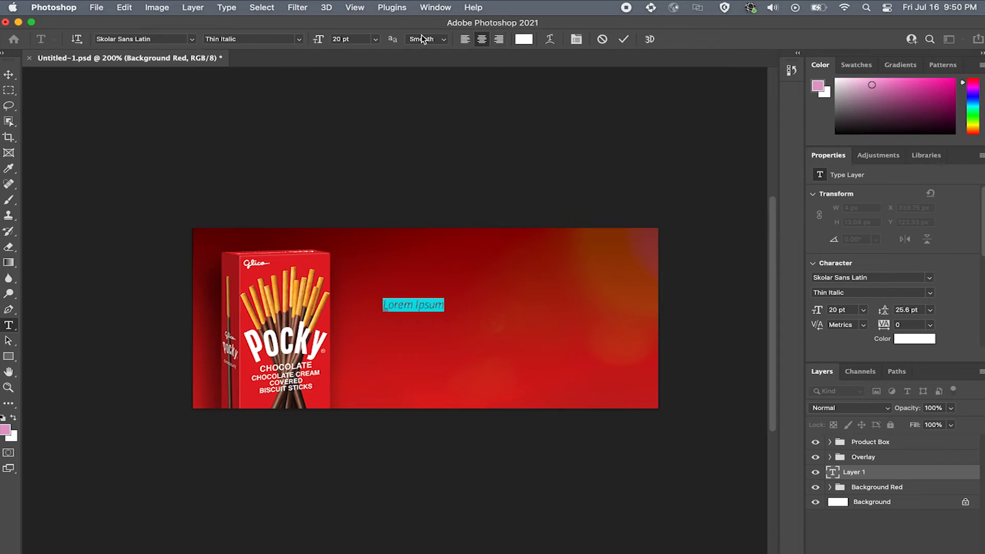
- Type 'The Original Chocolate Pocky' and the everyday snack tagline in Skolar Sans Latin Condensed
click(141, 39)
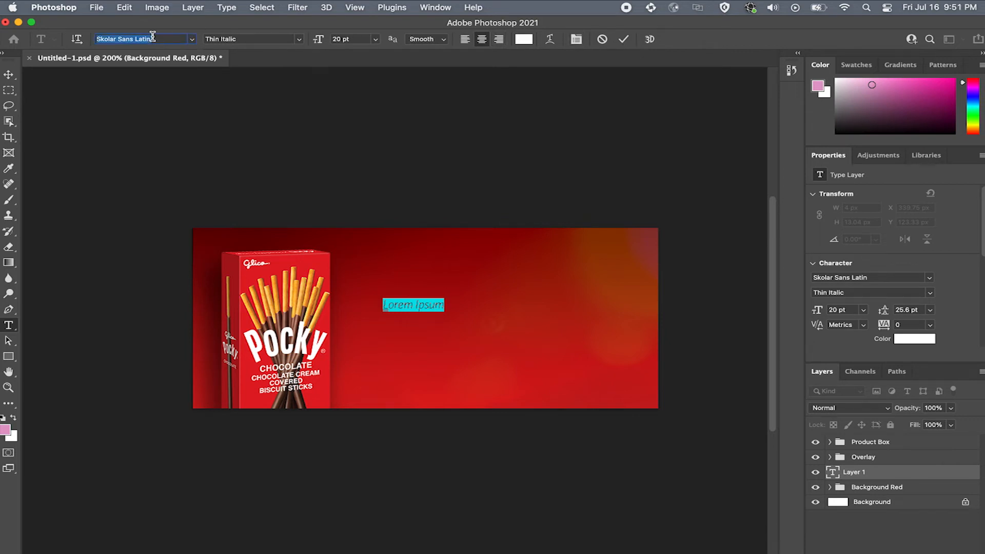
text(sko)
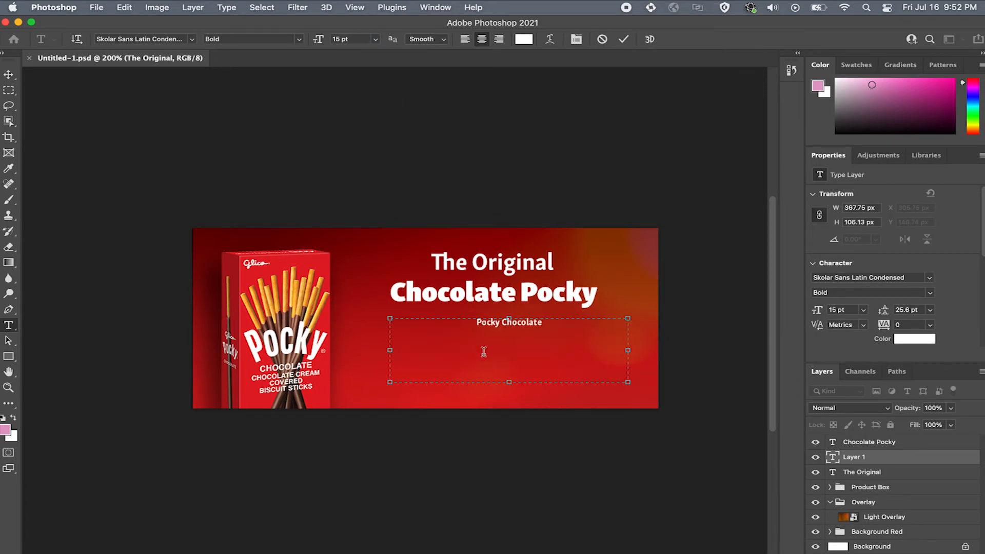
text(is the perfect everyday, all occasion chocolate snack.)
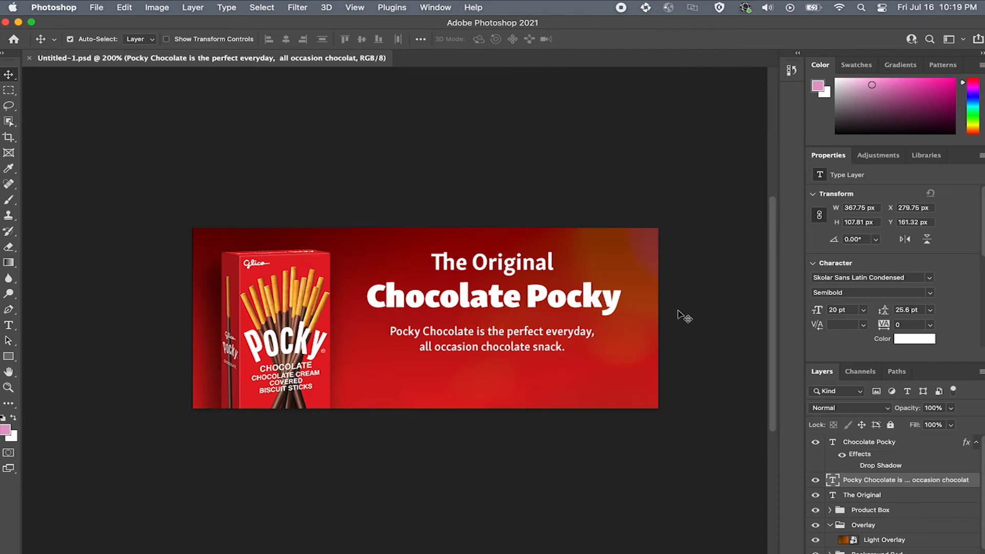
mouse_move(437, 305)
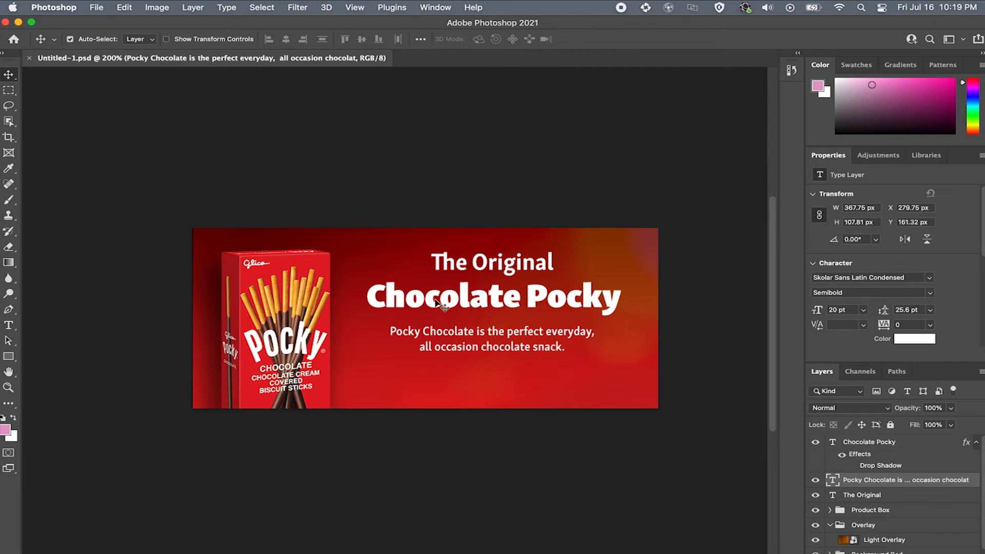
mouse_move(517, 320)
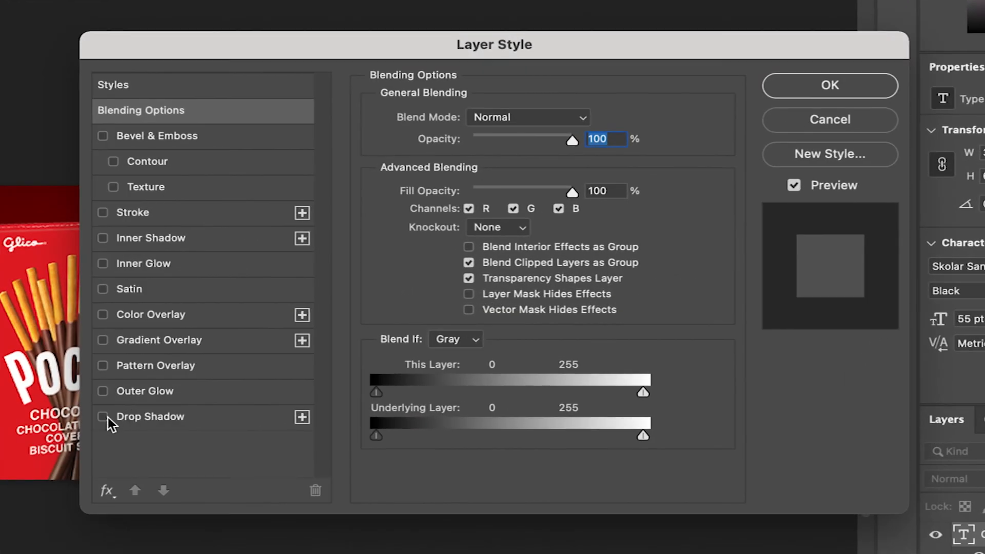
- Add a soft dark 25% opacity drop shadow to the Chocolate Pocky headline
click(102, 416)
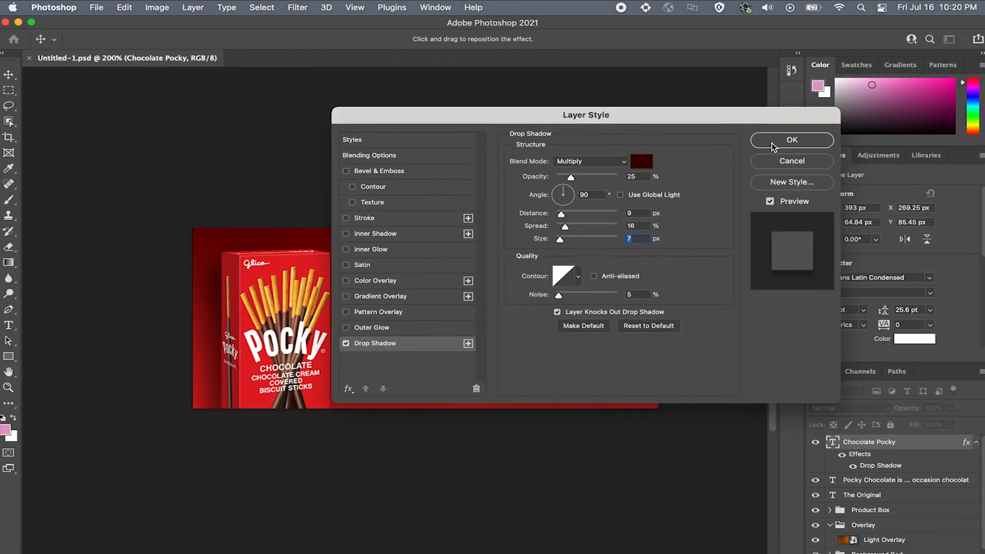
click(791, 139)
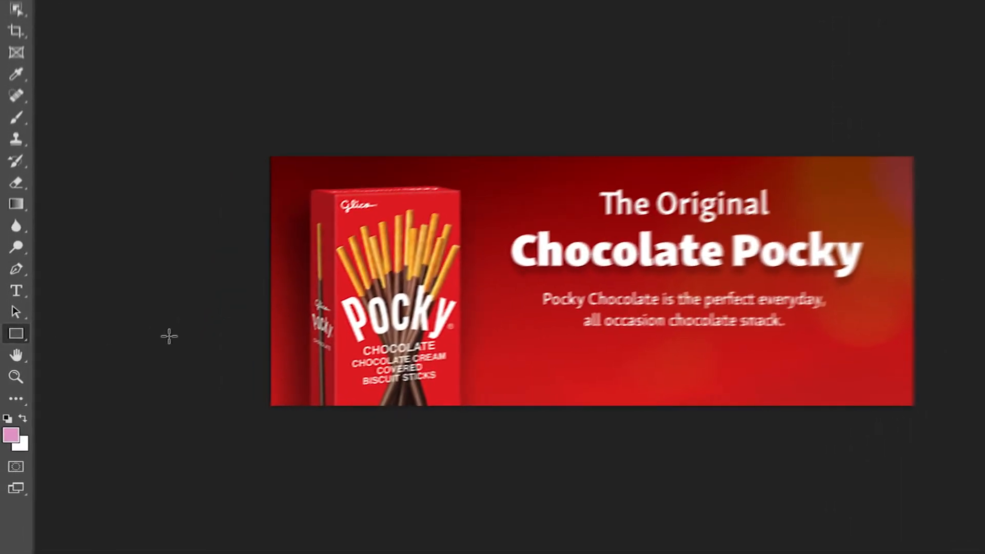
- Draw a rounded rectangle, about 184 × 49 px, below the tagline
drag(639, 339, 810, 377)
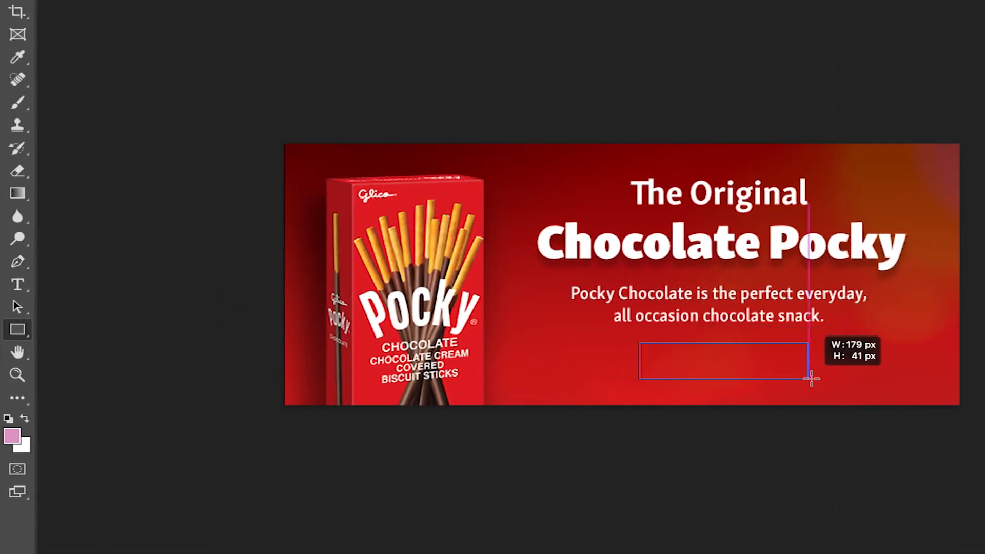
drag(638, 344, 812, 385)
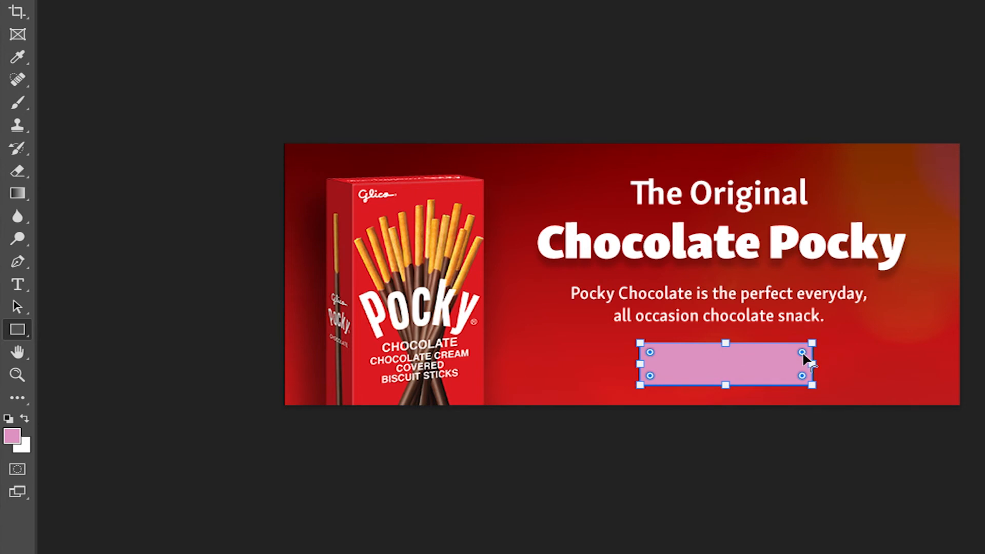
mouse_move(811, 365)
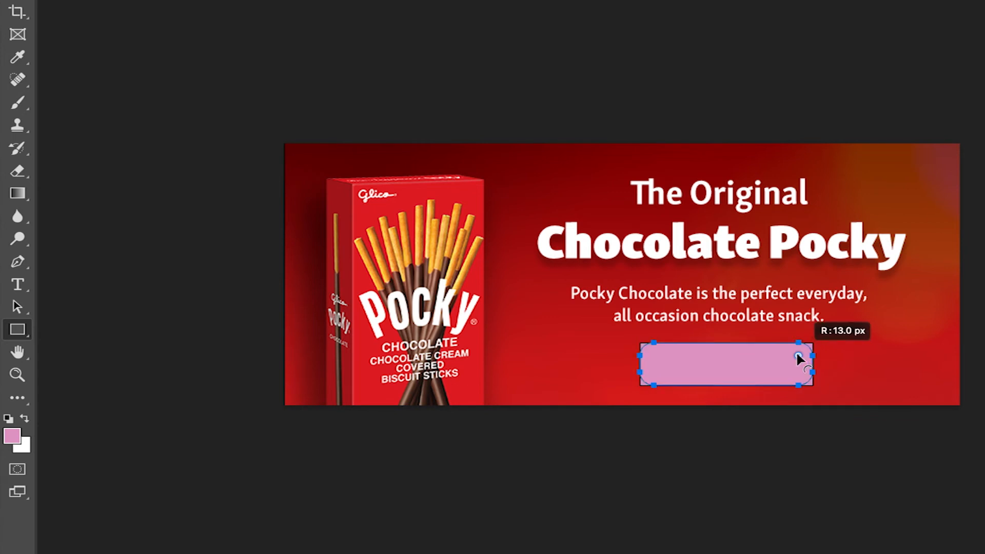
drag(811, 358, 804, 352)
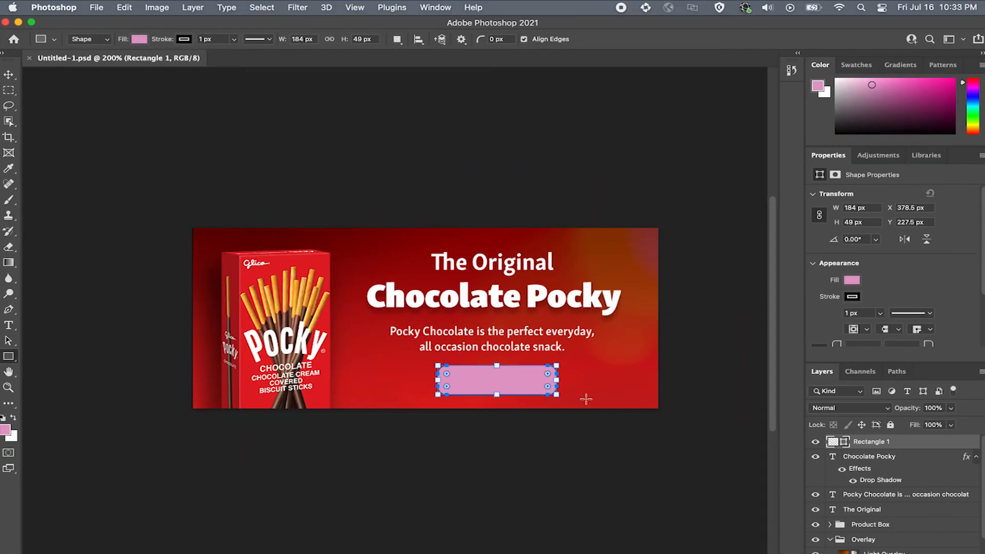
- Fill the button with #680101, no stroke, and centre it under the tagline
click(851, 280)
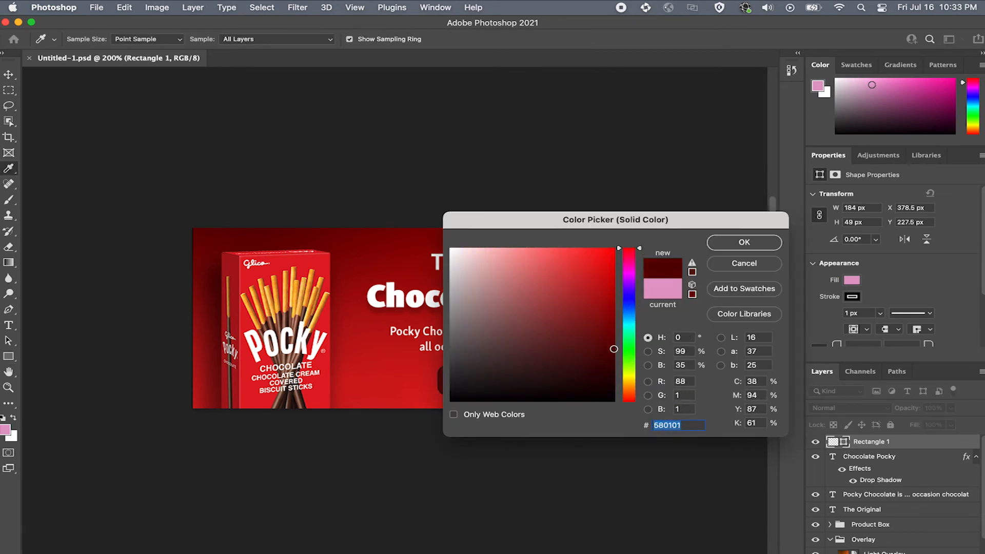
click(744, 242)
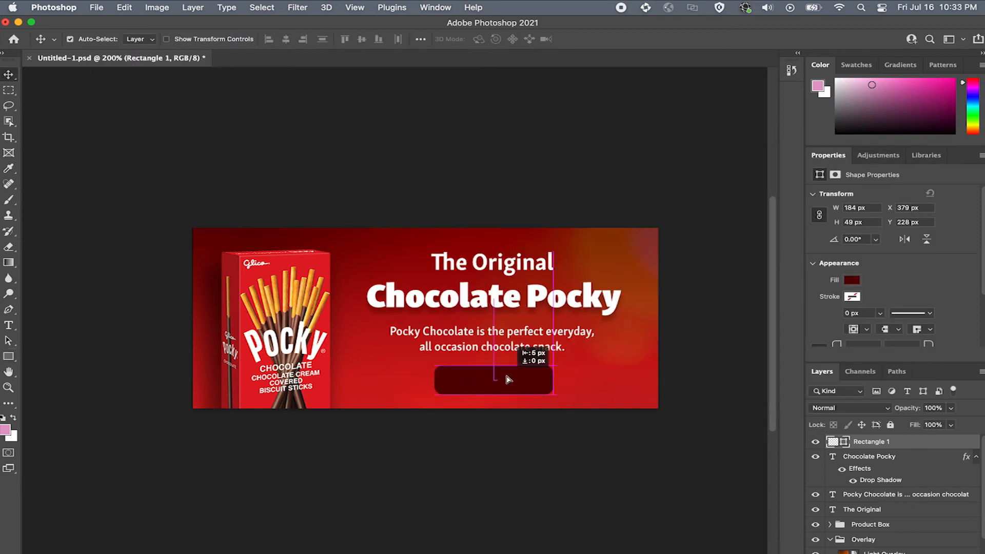
drag(492, 377, 619, 383)
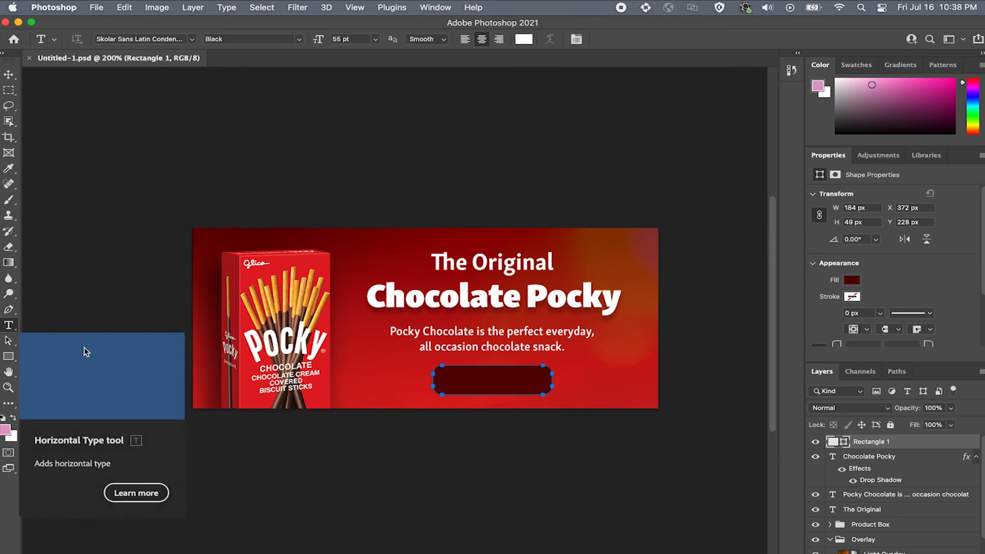
- Type white 'BUY NOW' at 24 pt Semibold centred on the button
text(BUY NOW)
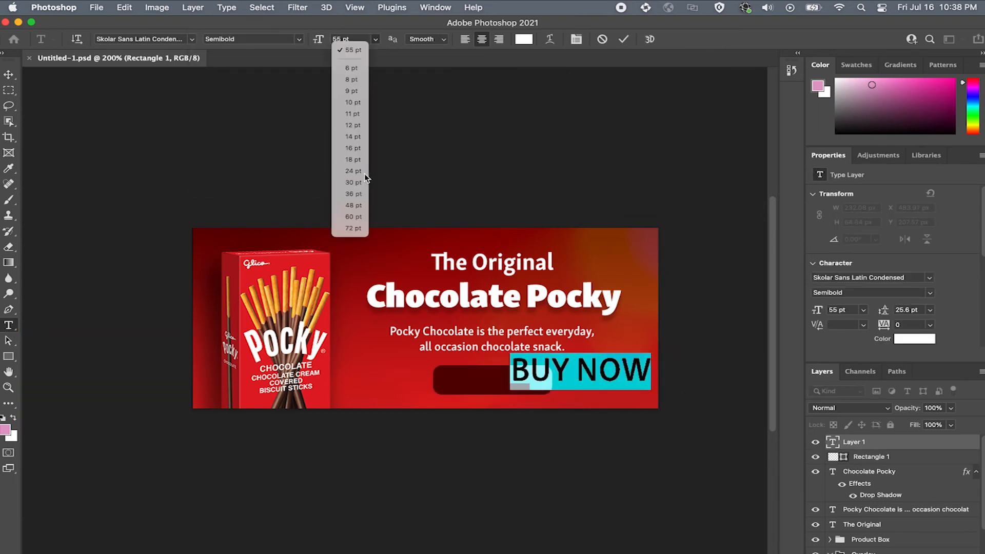
click(353, 171)
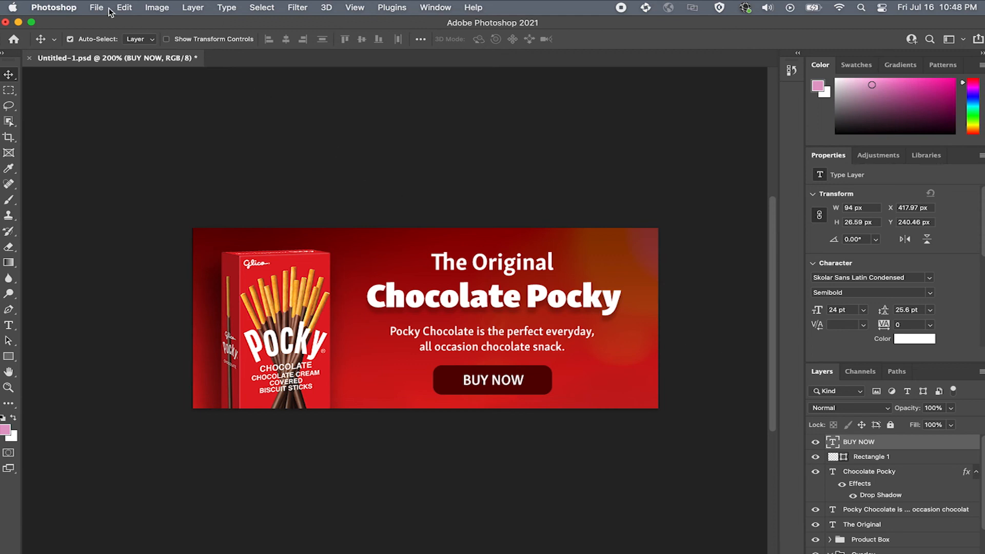
- Place Stick.png as an embedded layer and open its layer context menu
click(97, 7)
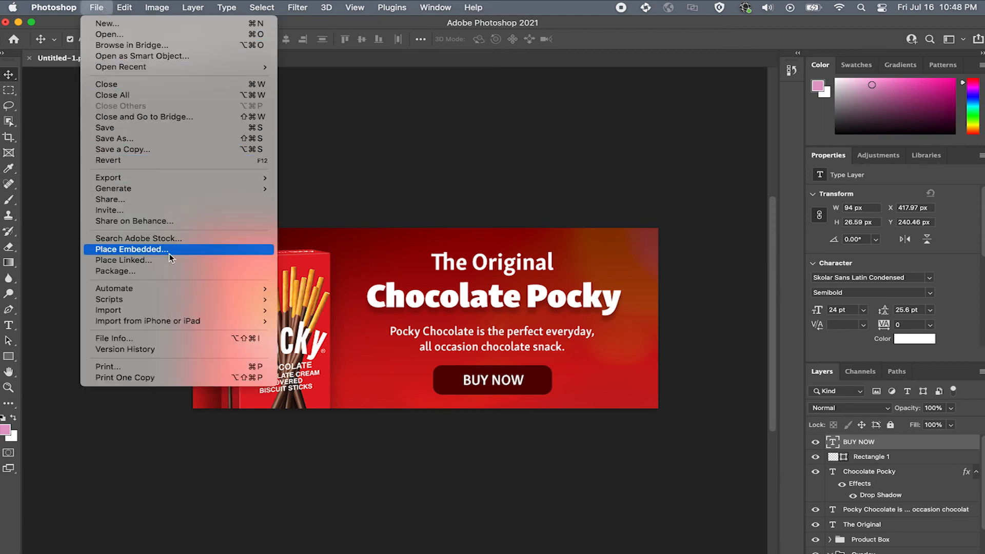
click(131, 249)
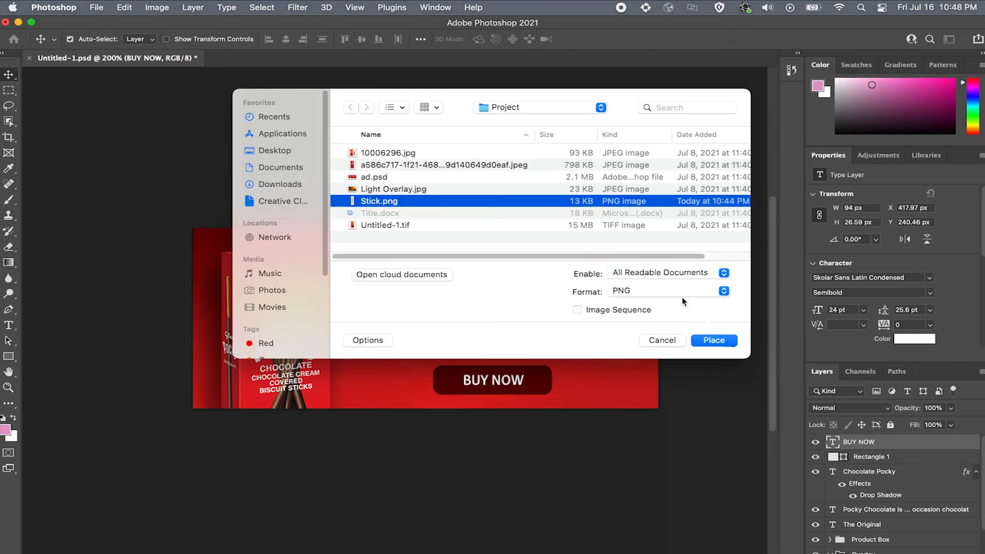
click(714, 340)
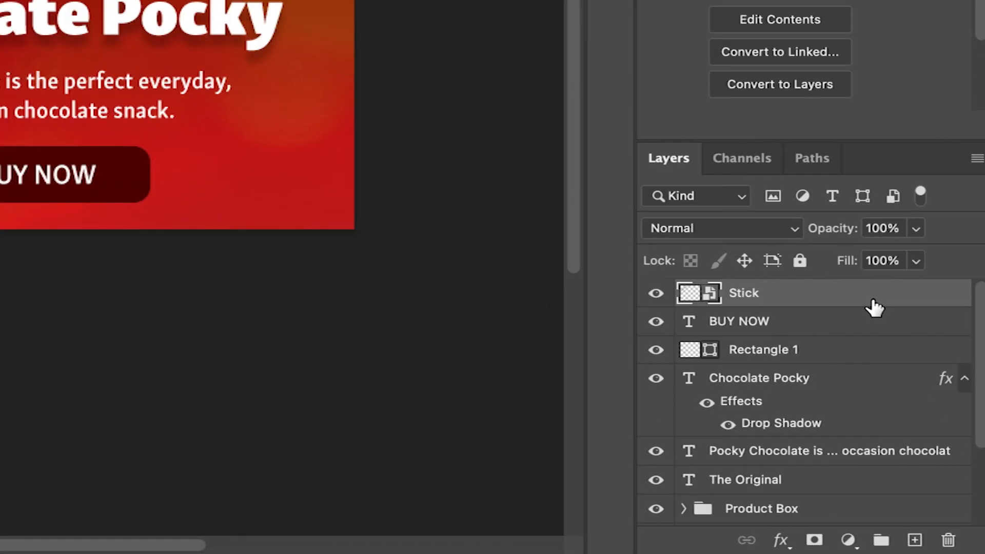
right_click(743, 293)
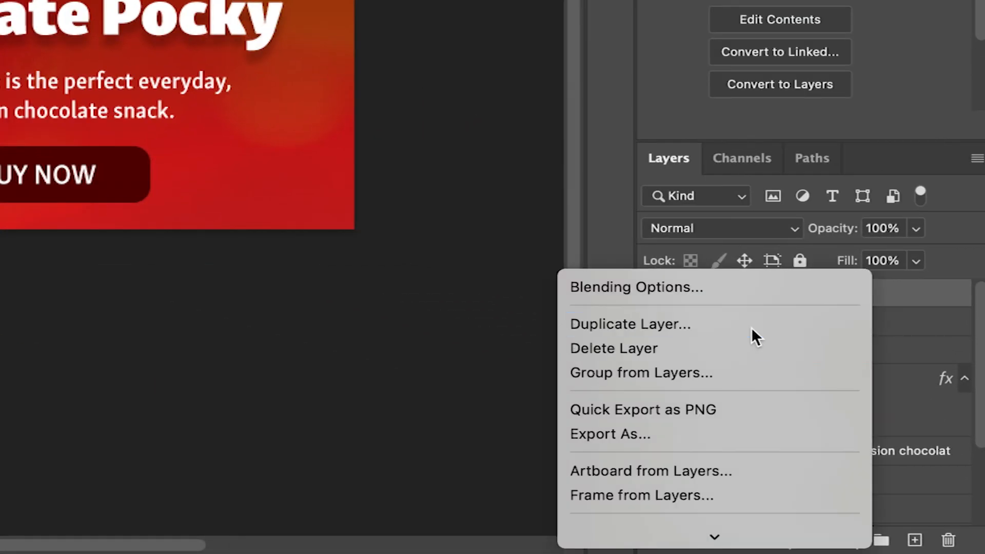